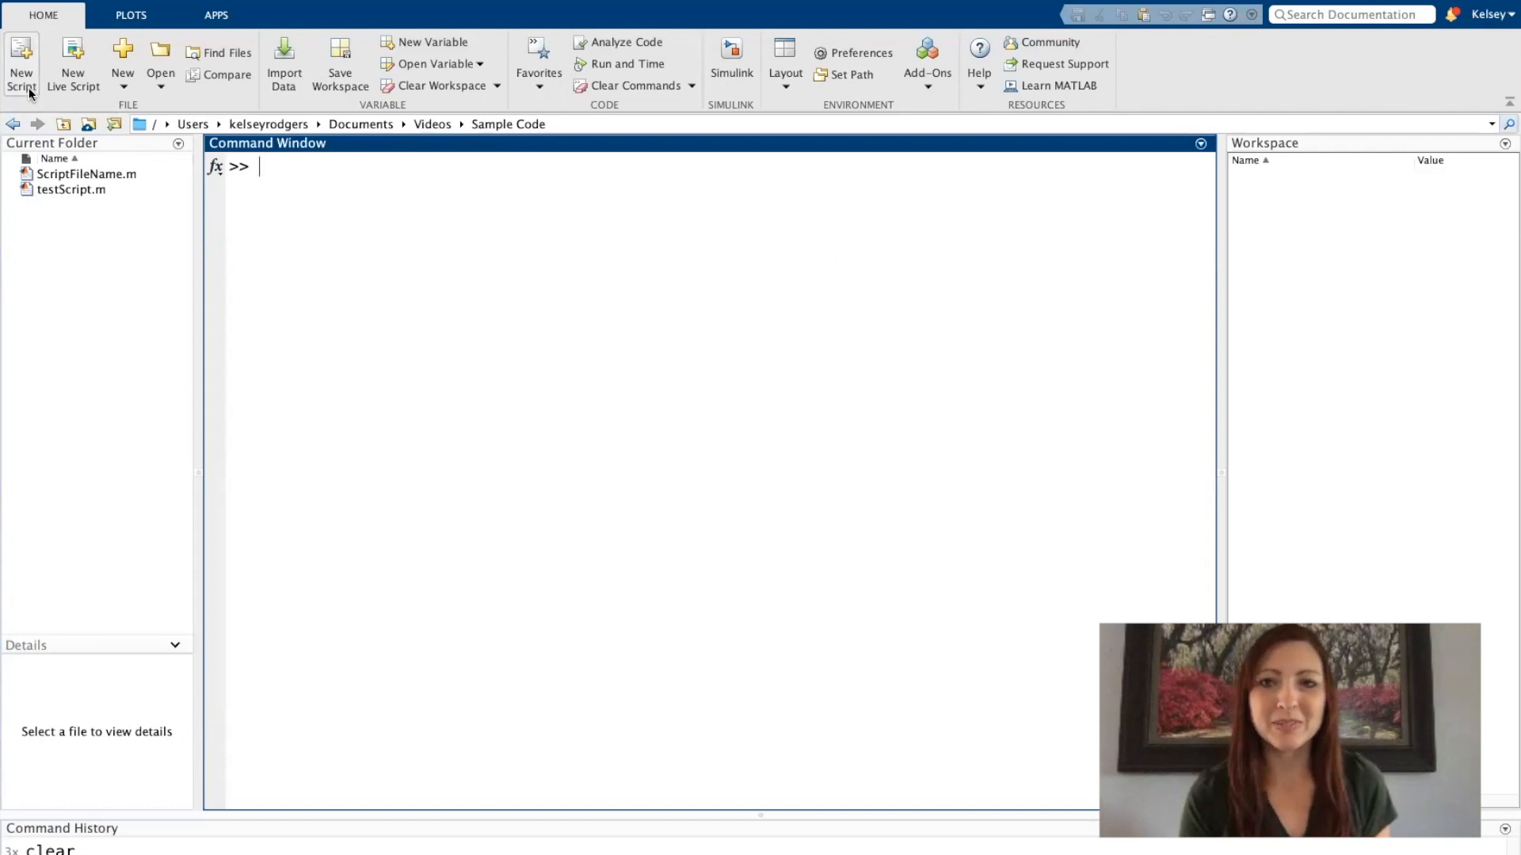
Step: Begin a blank script with 'clc %command window' and 'clear %workspace' as its first lines
{"action": "left_click", "coordinate": [20, 65]}
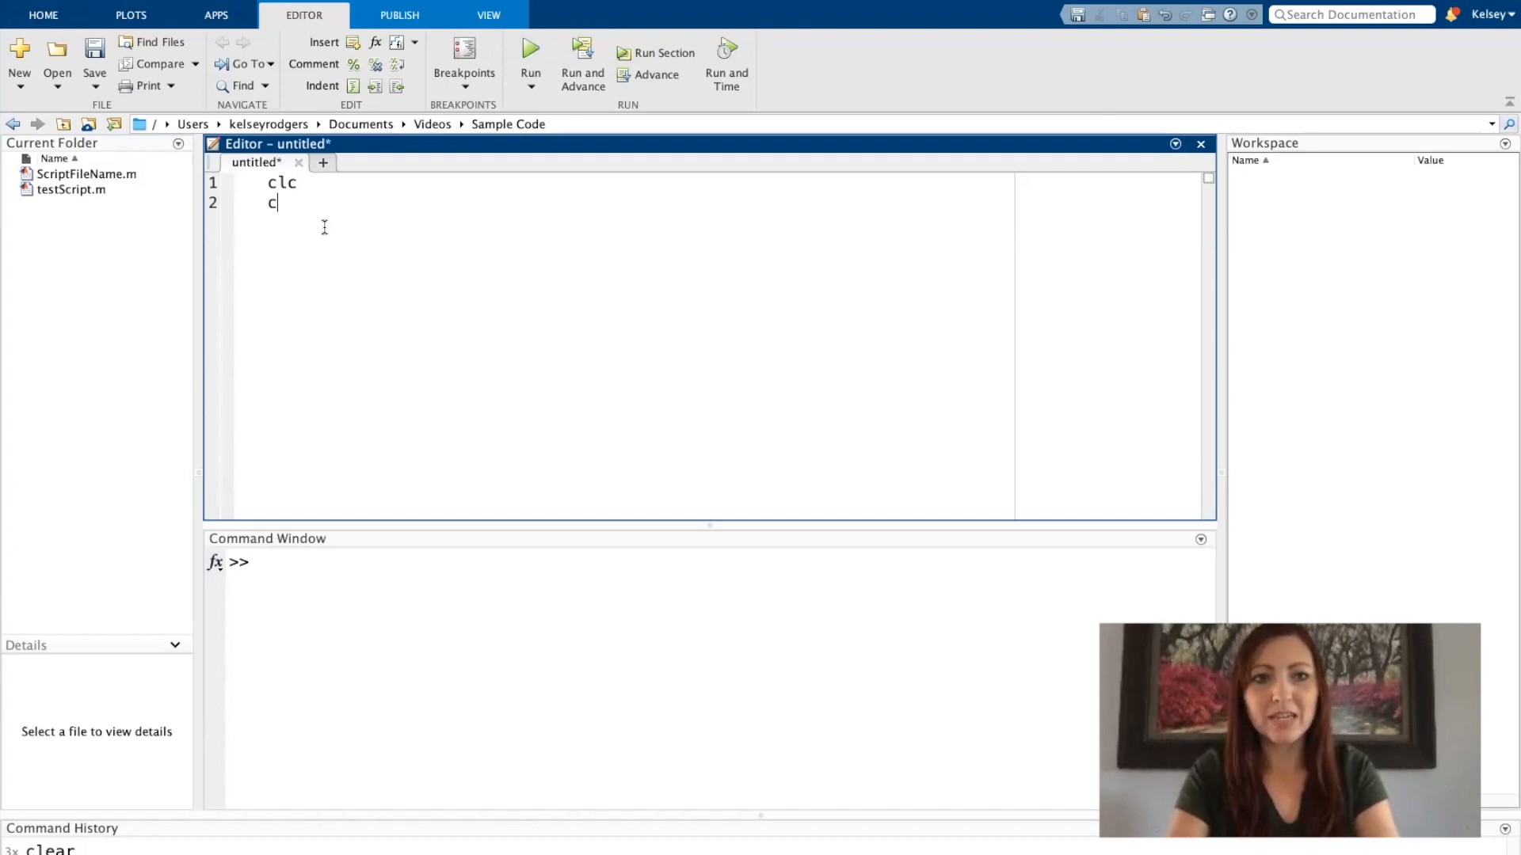
{"action": "type", "text": "lear"}
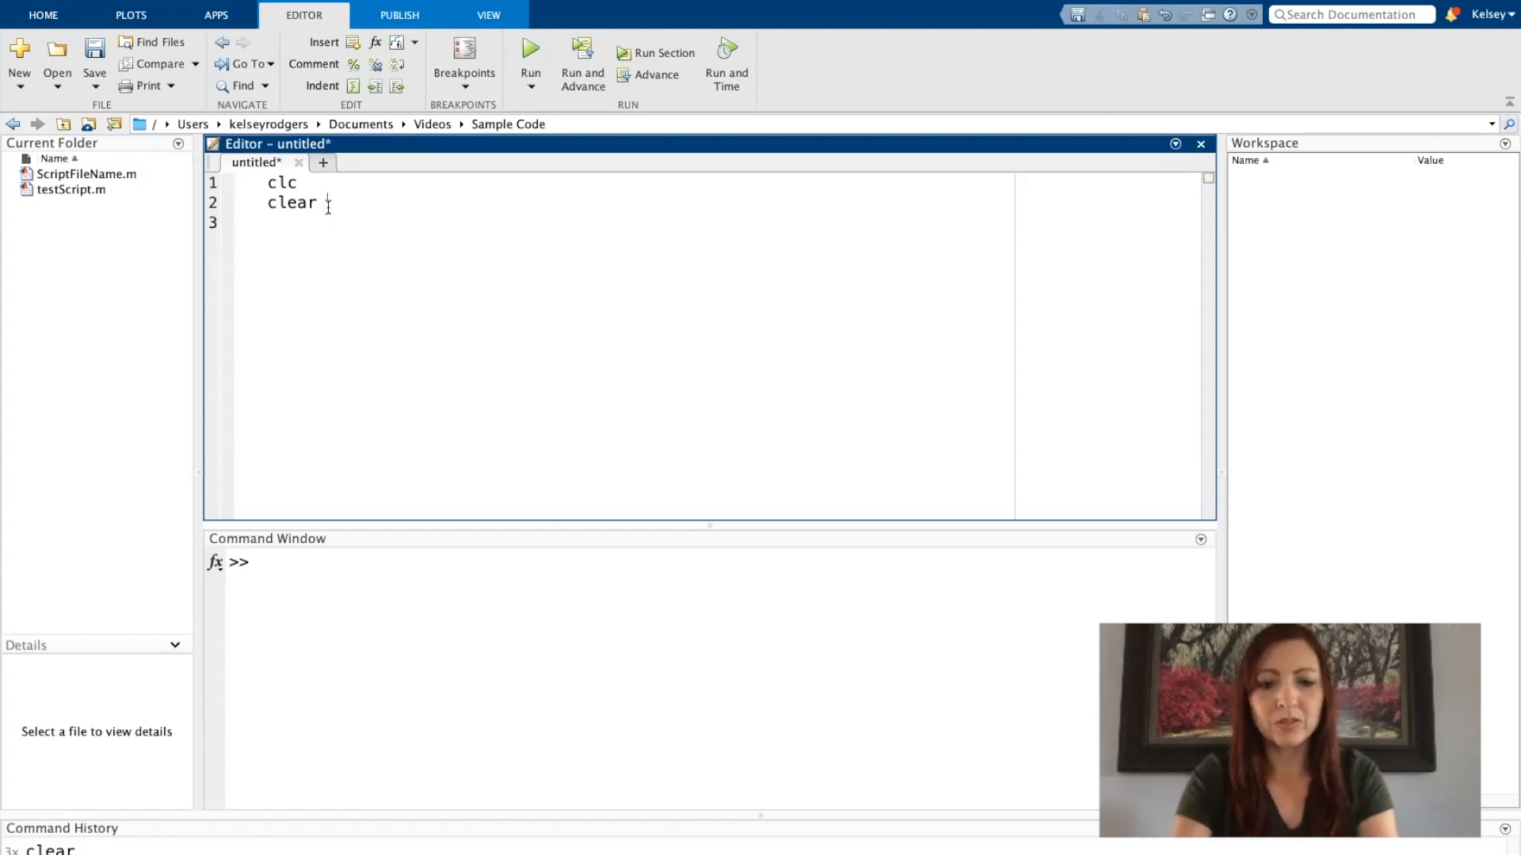
{"action": "type", "text": "fsw"}
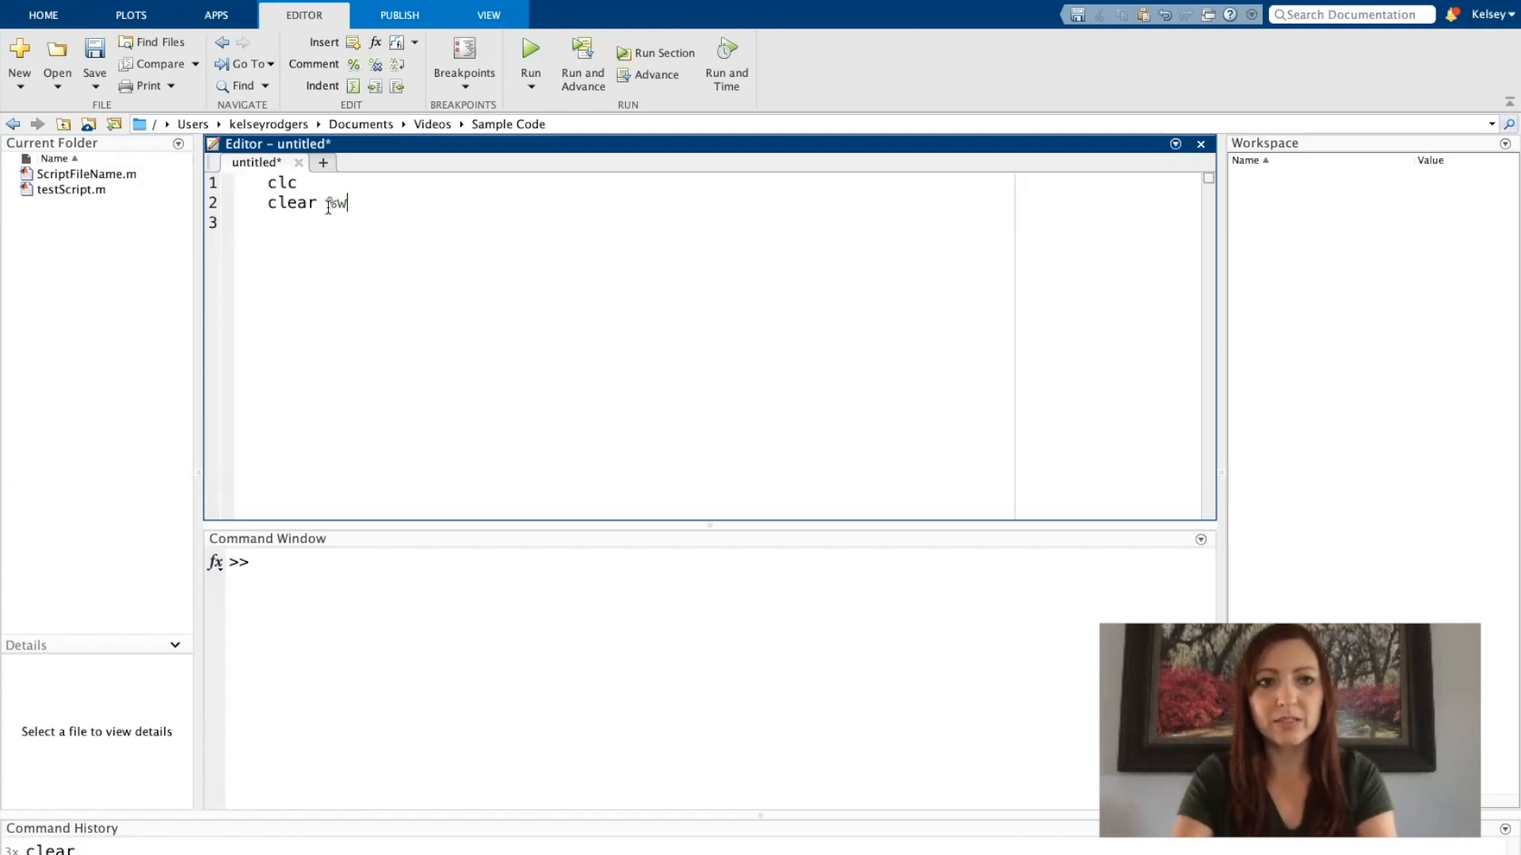
{"action": "type", "text": "%workspace"}
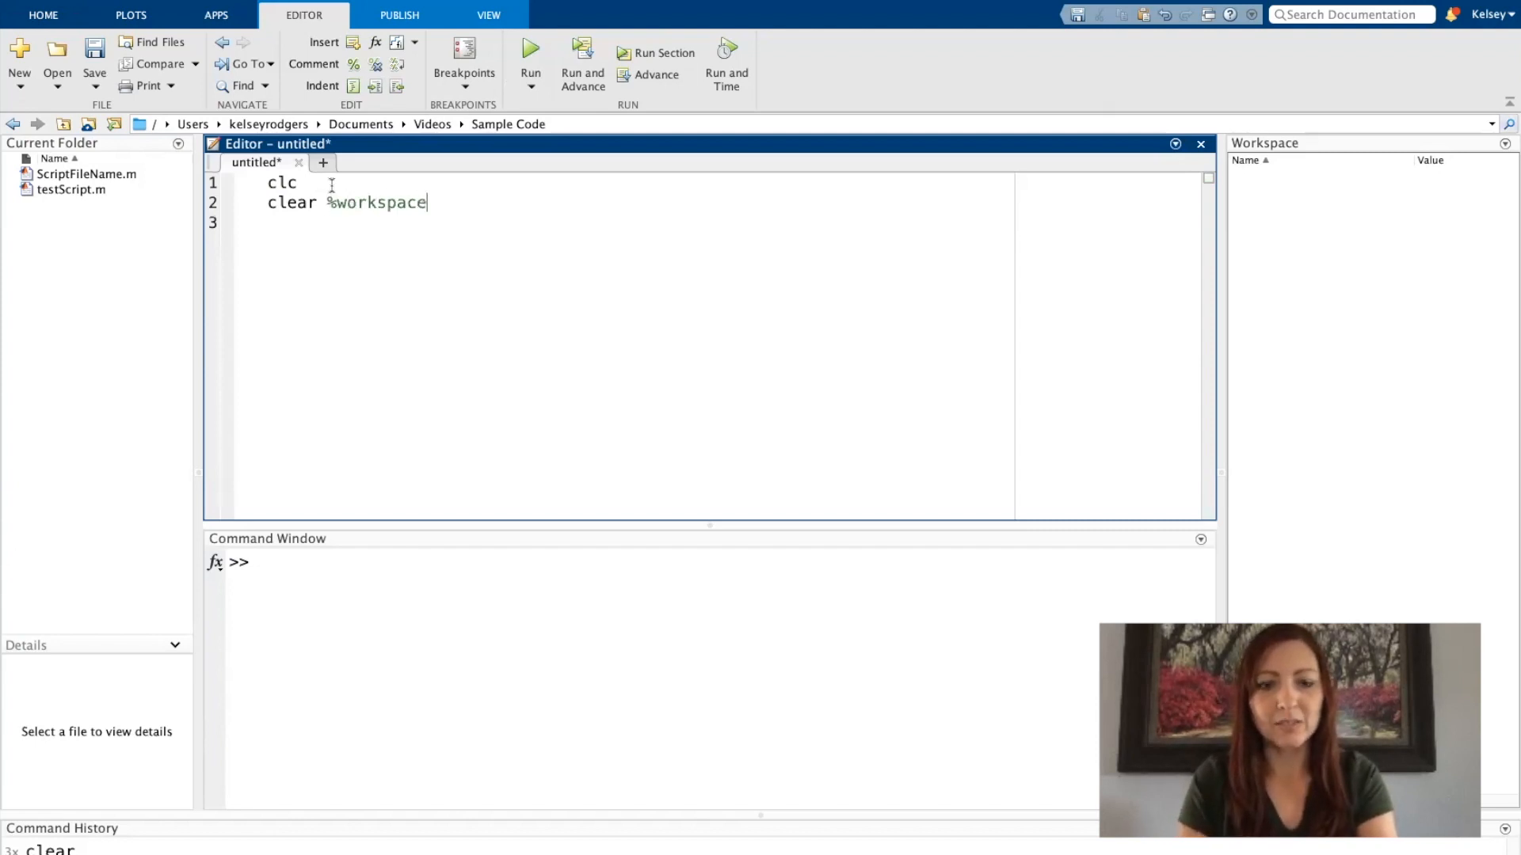
{"action": "type", "text": "%co"}
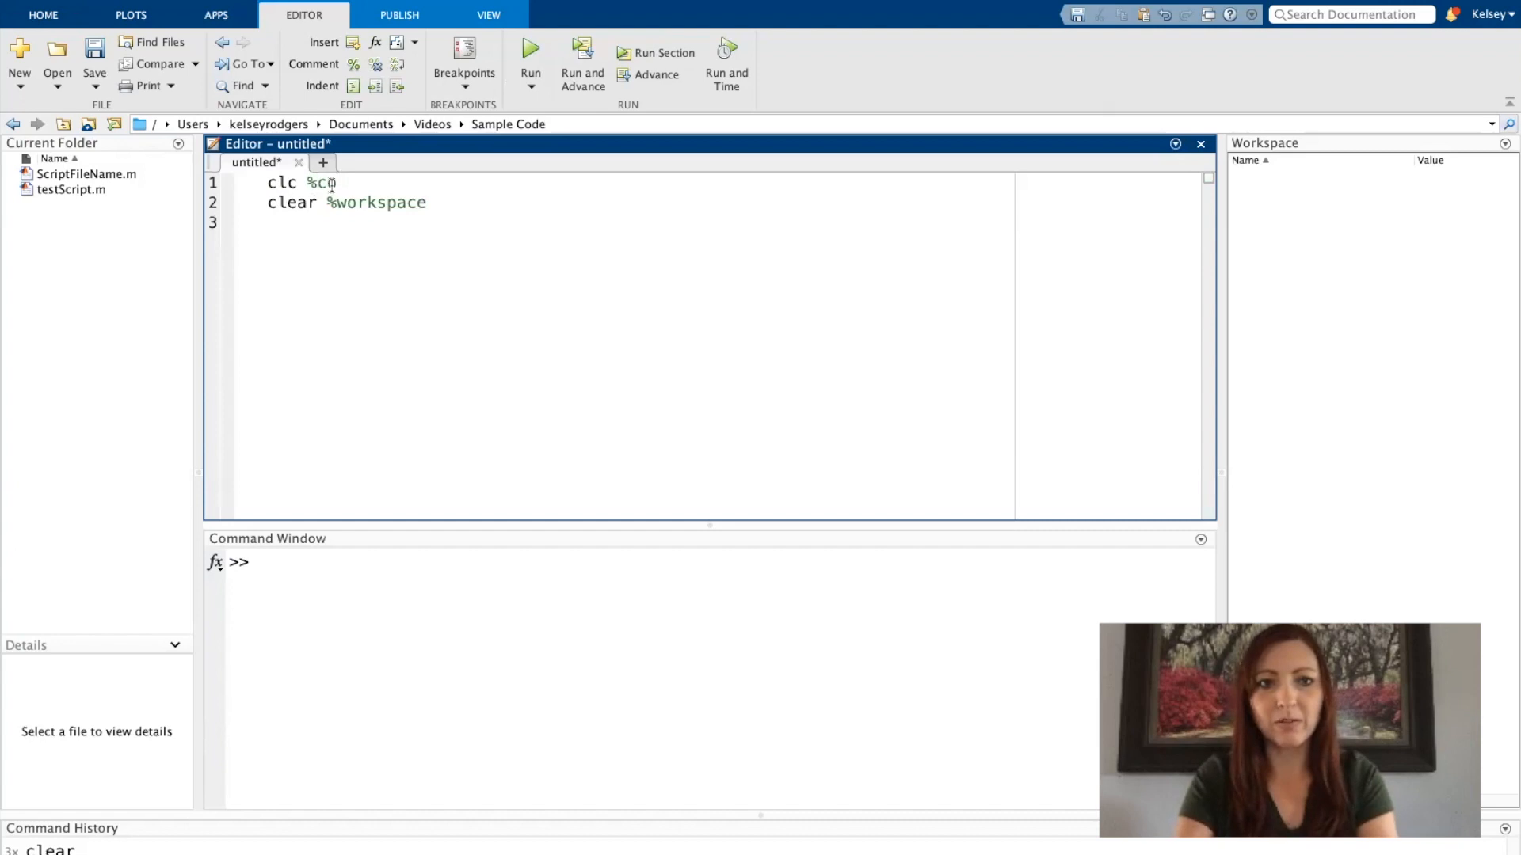
{"action": "type", "text": "ommand window"}
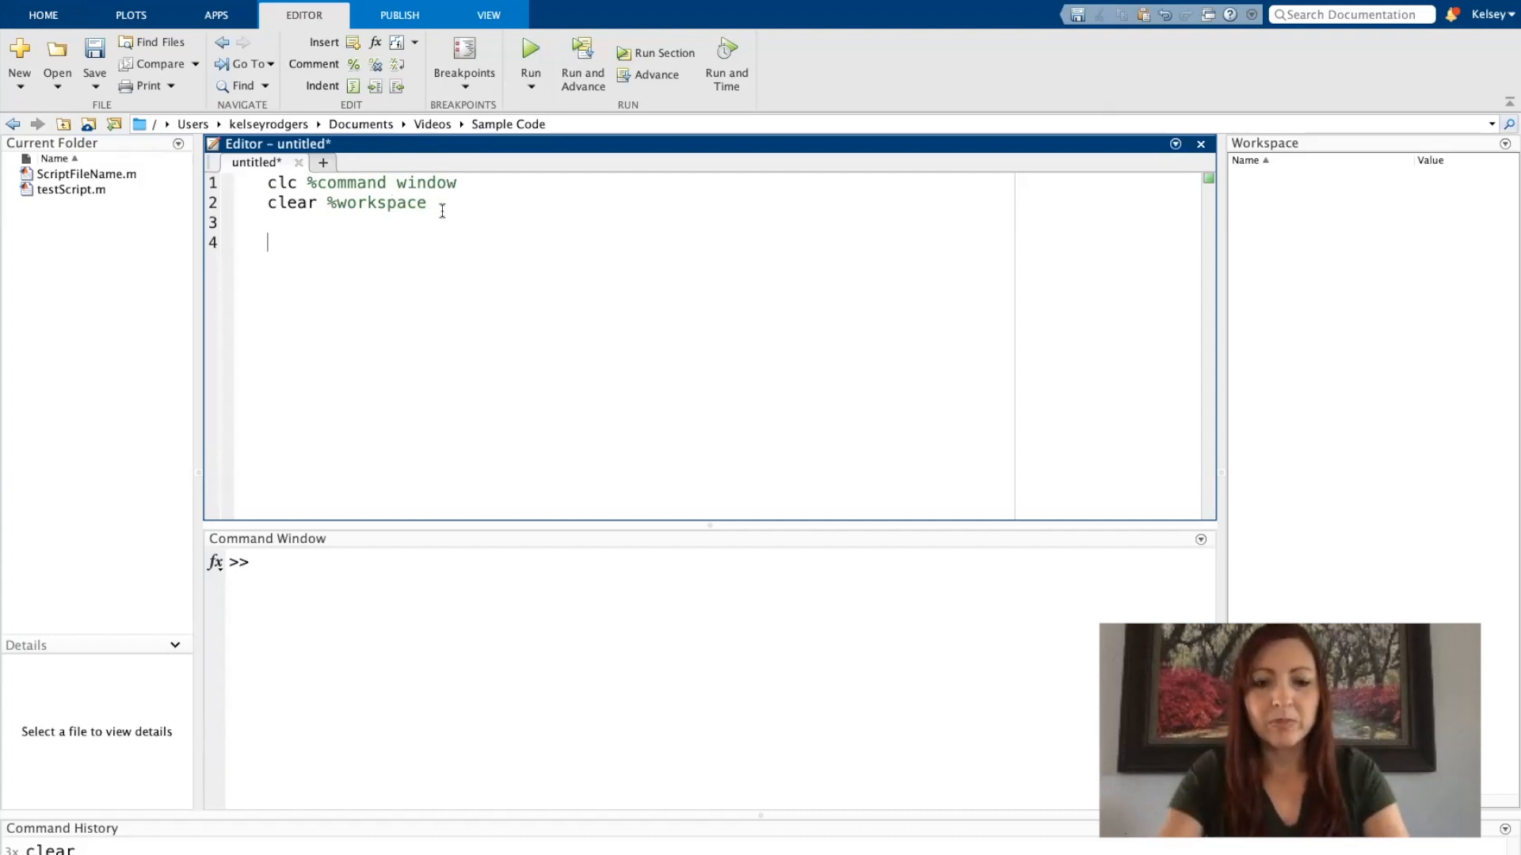
Step: Write '% Input:', '% Process:' and '% Output:' headings separated by blank lines
{"action": "type", "text": "%"}
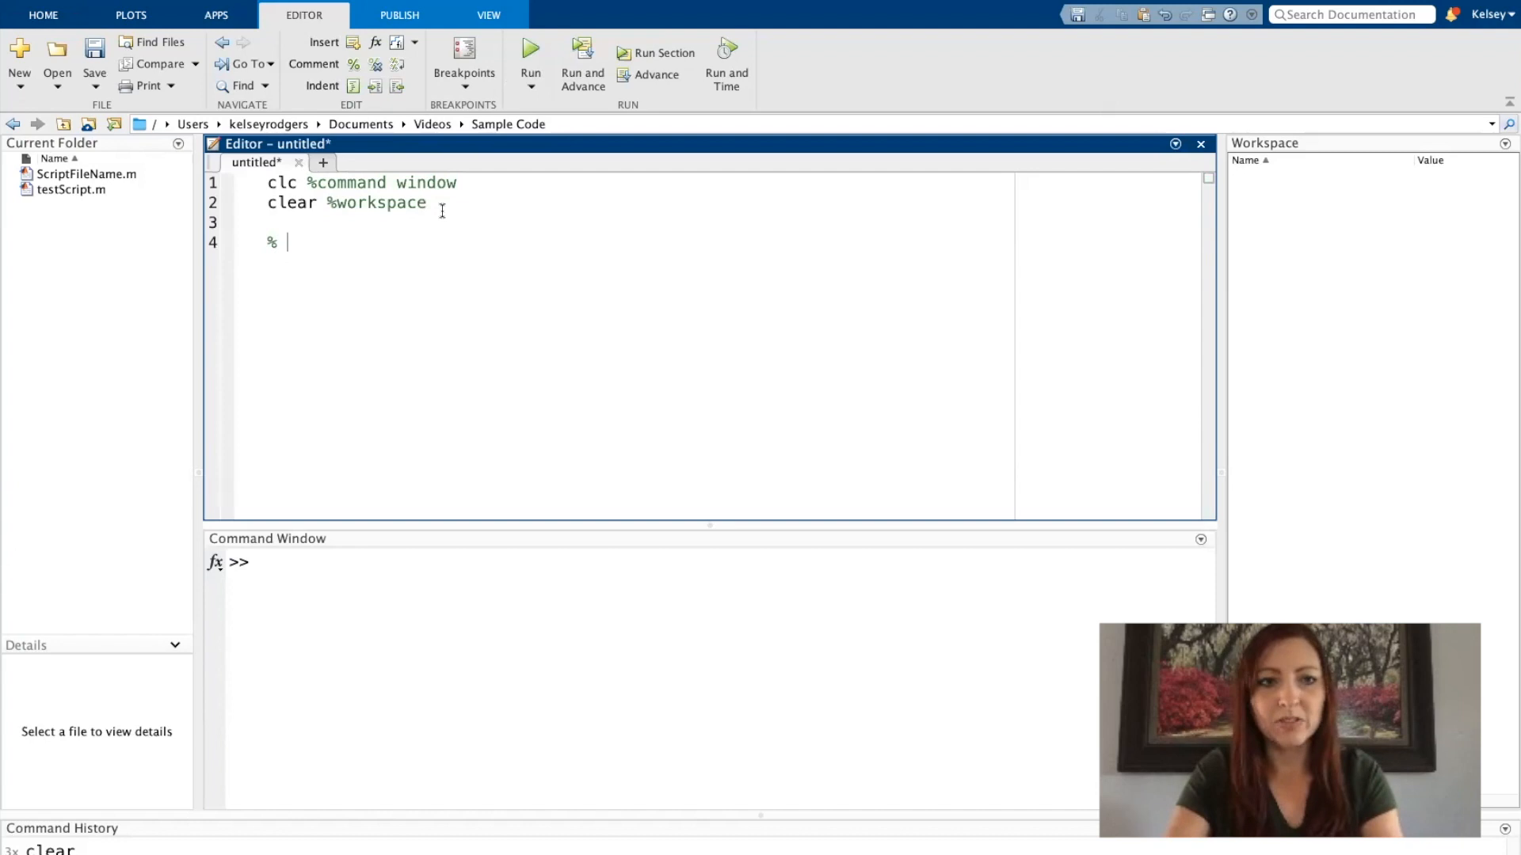
{"action": "type", "text": "Input:"}
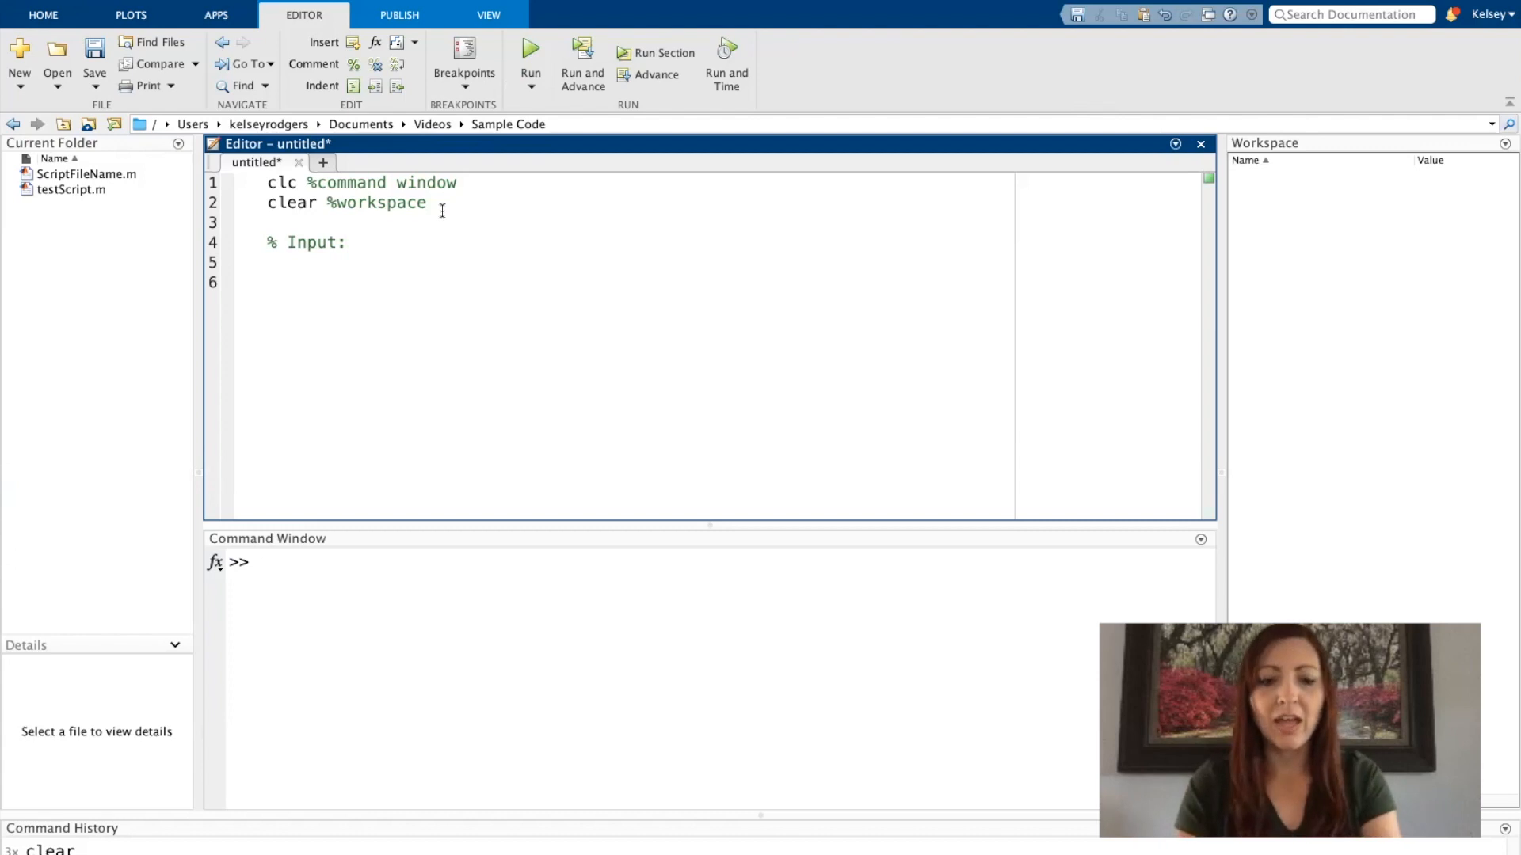
{"action": "type", "text": "% Pro"}
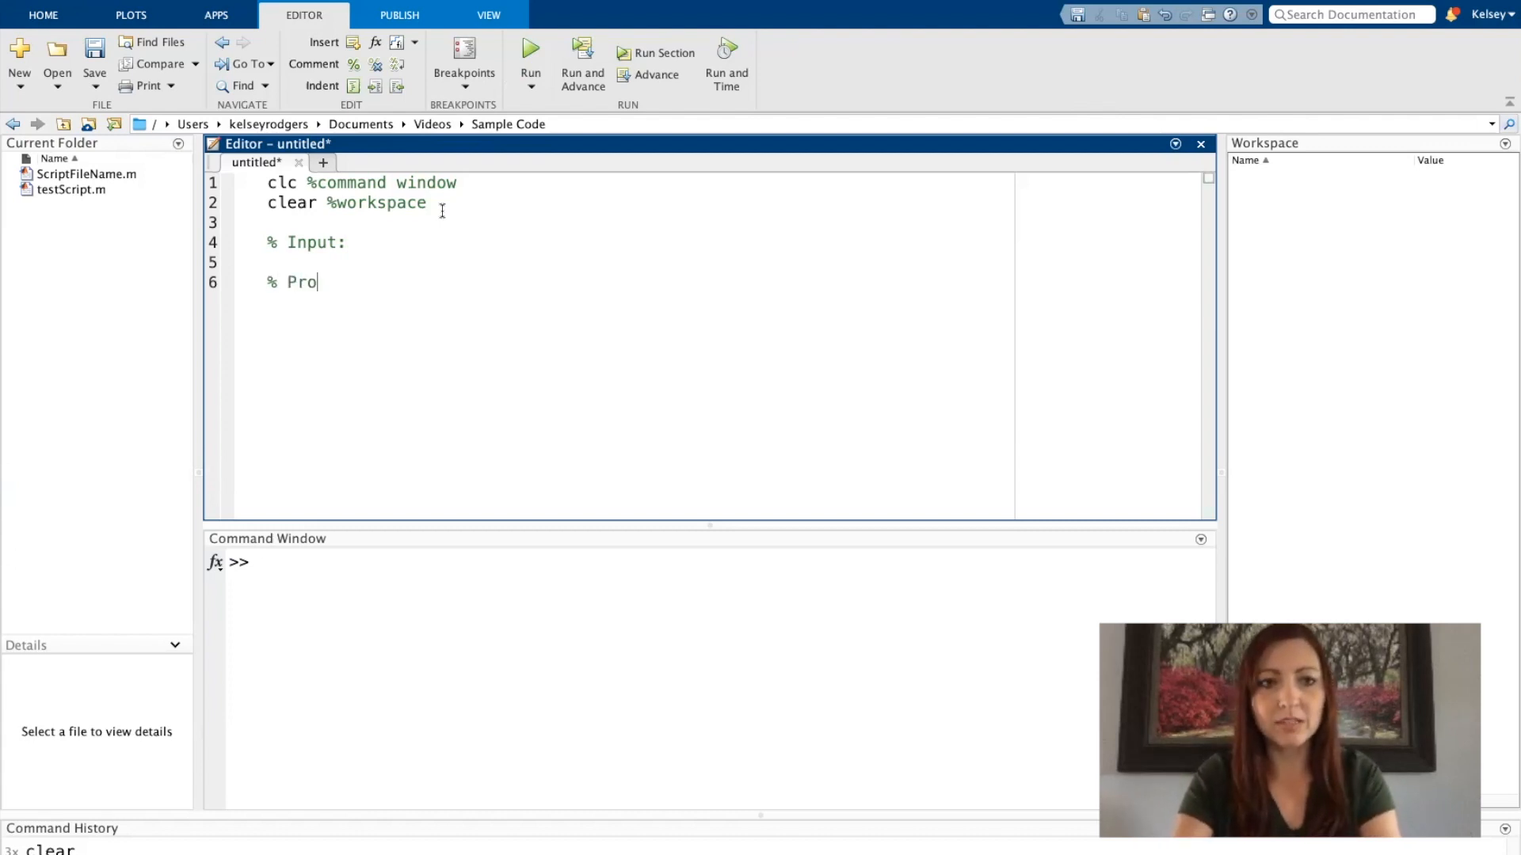
{"action": "type", "text": "cess:"}
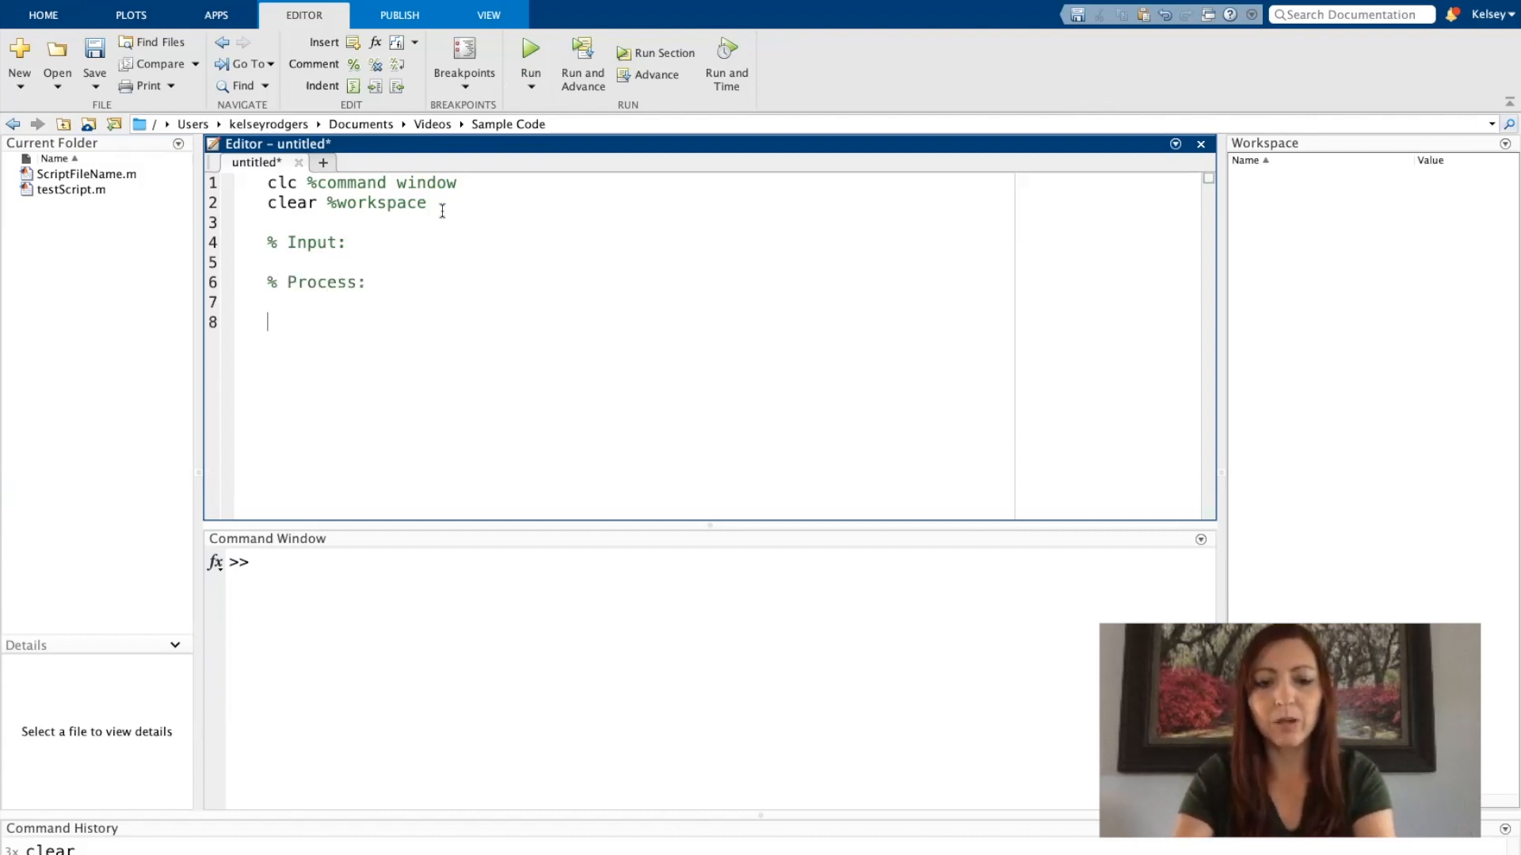
{"action": "type", "text": "% Outpu"}
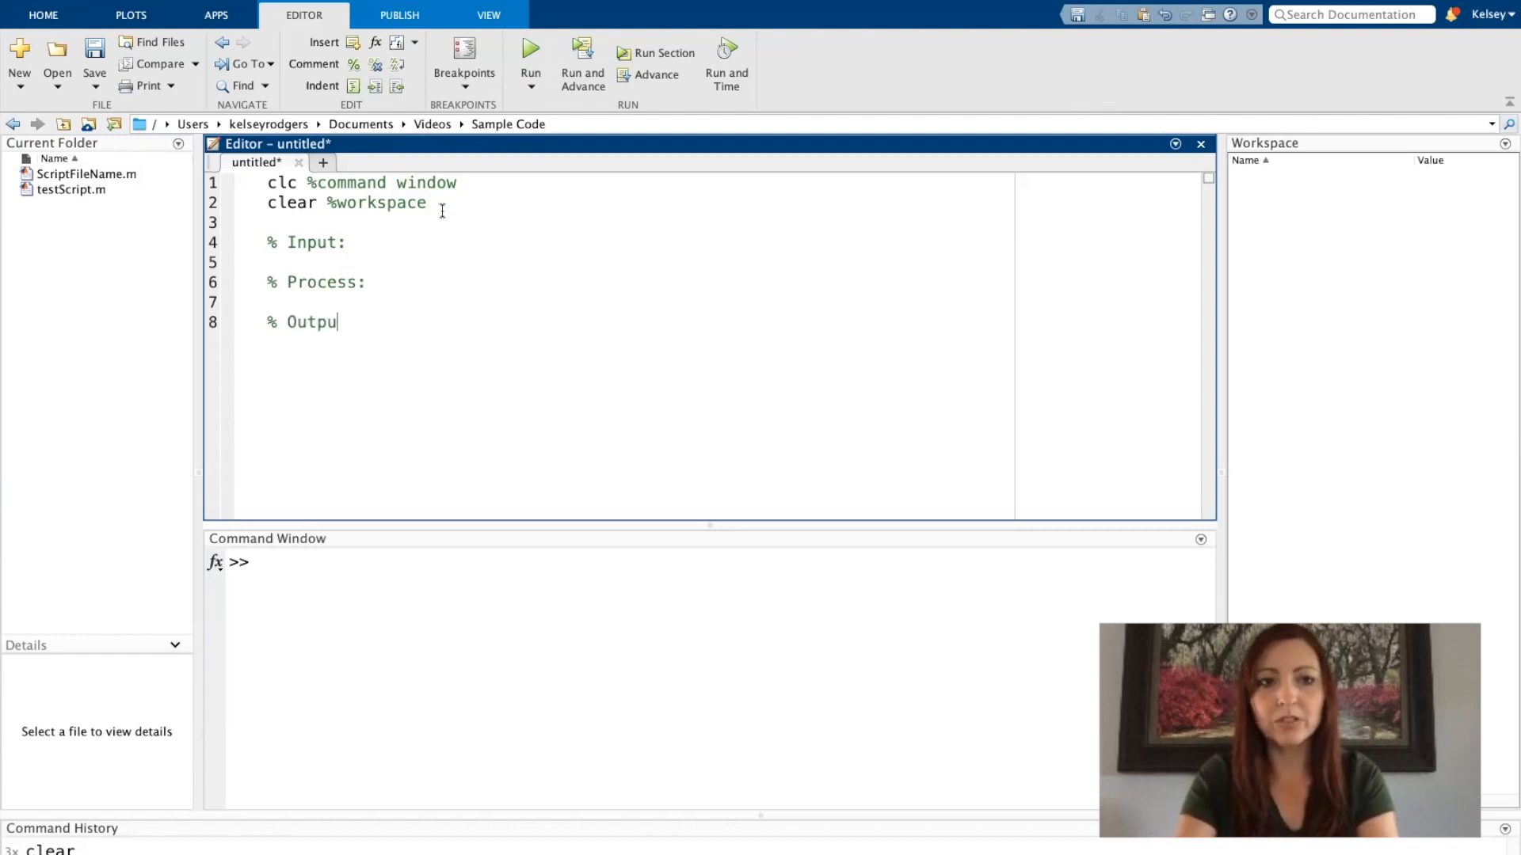
{"action": "type", "text": "t"}
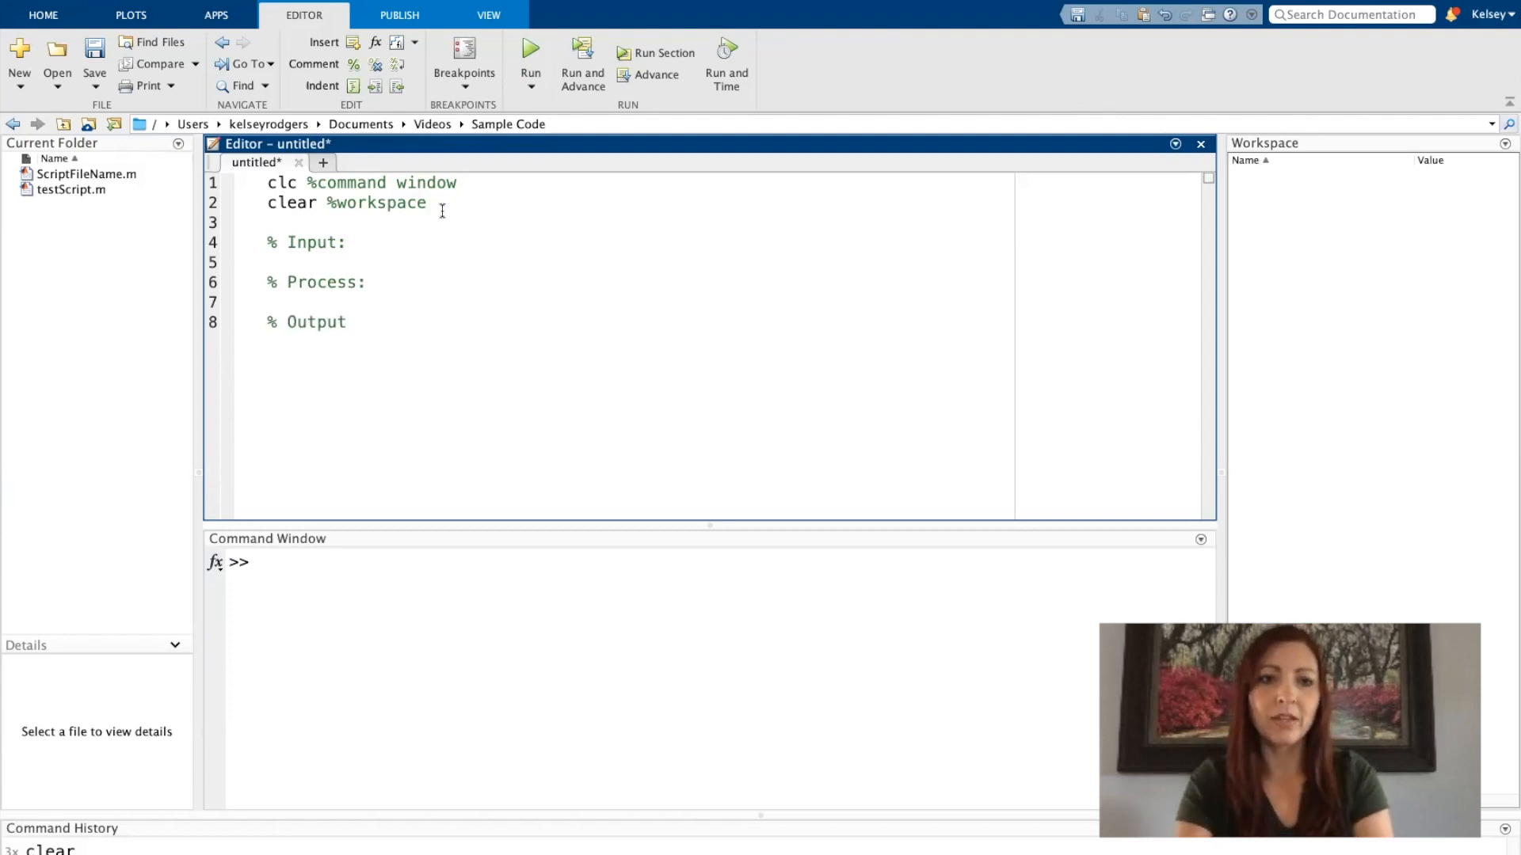
{"action": "type", "text": ":"}
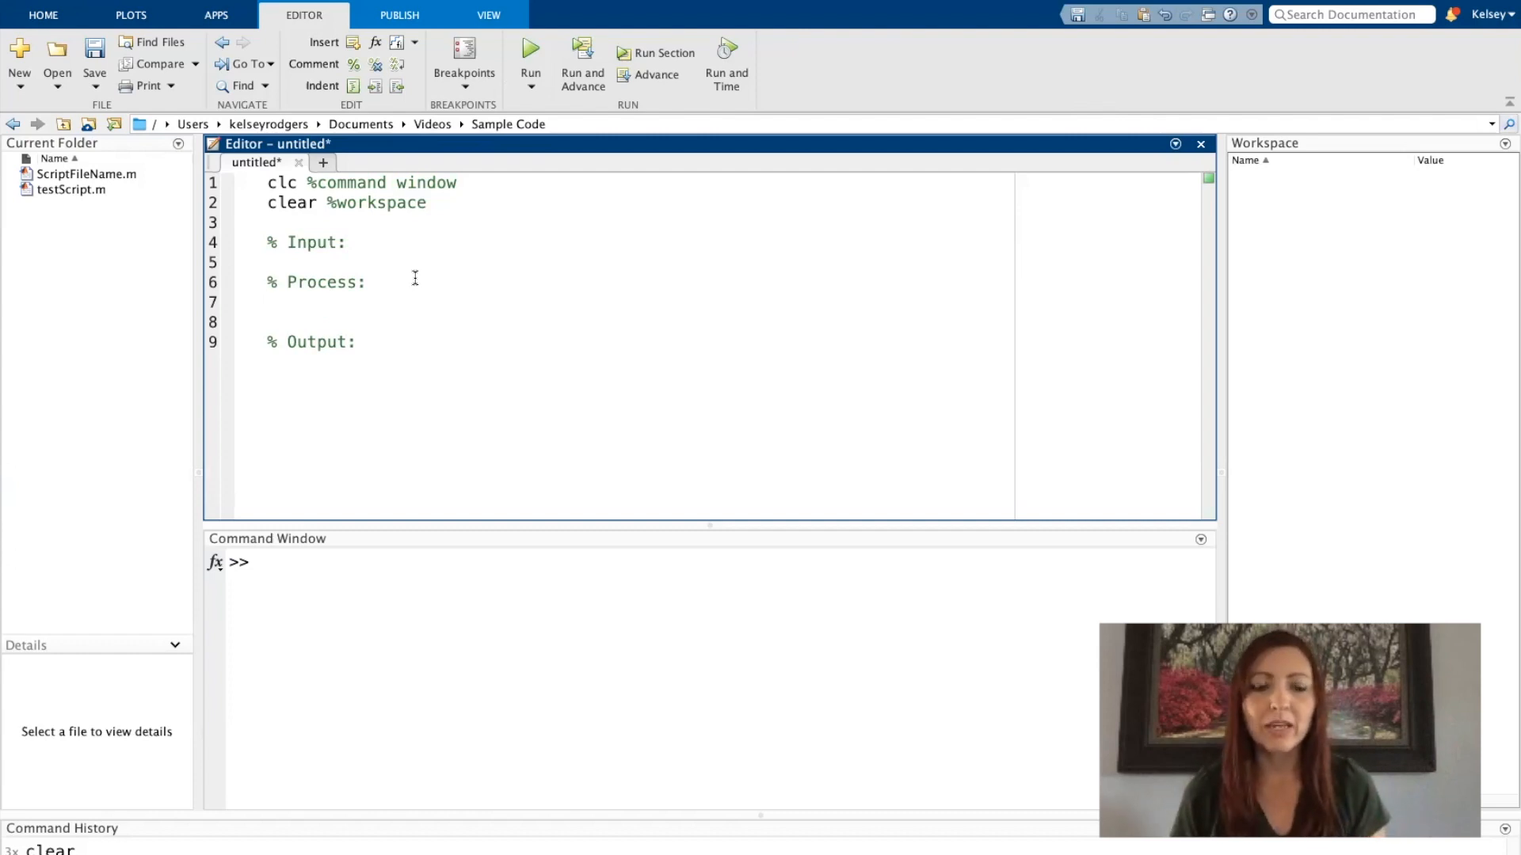
{"action": "left_click", "coordinate": [271, 301]}
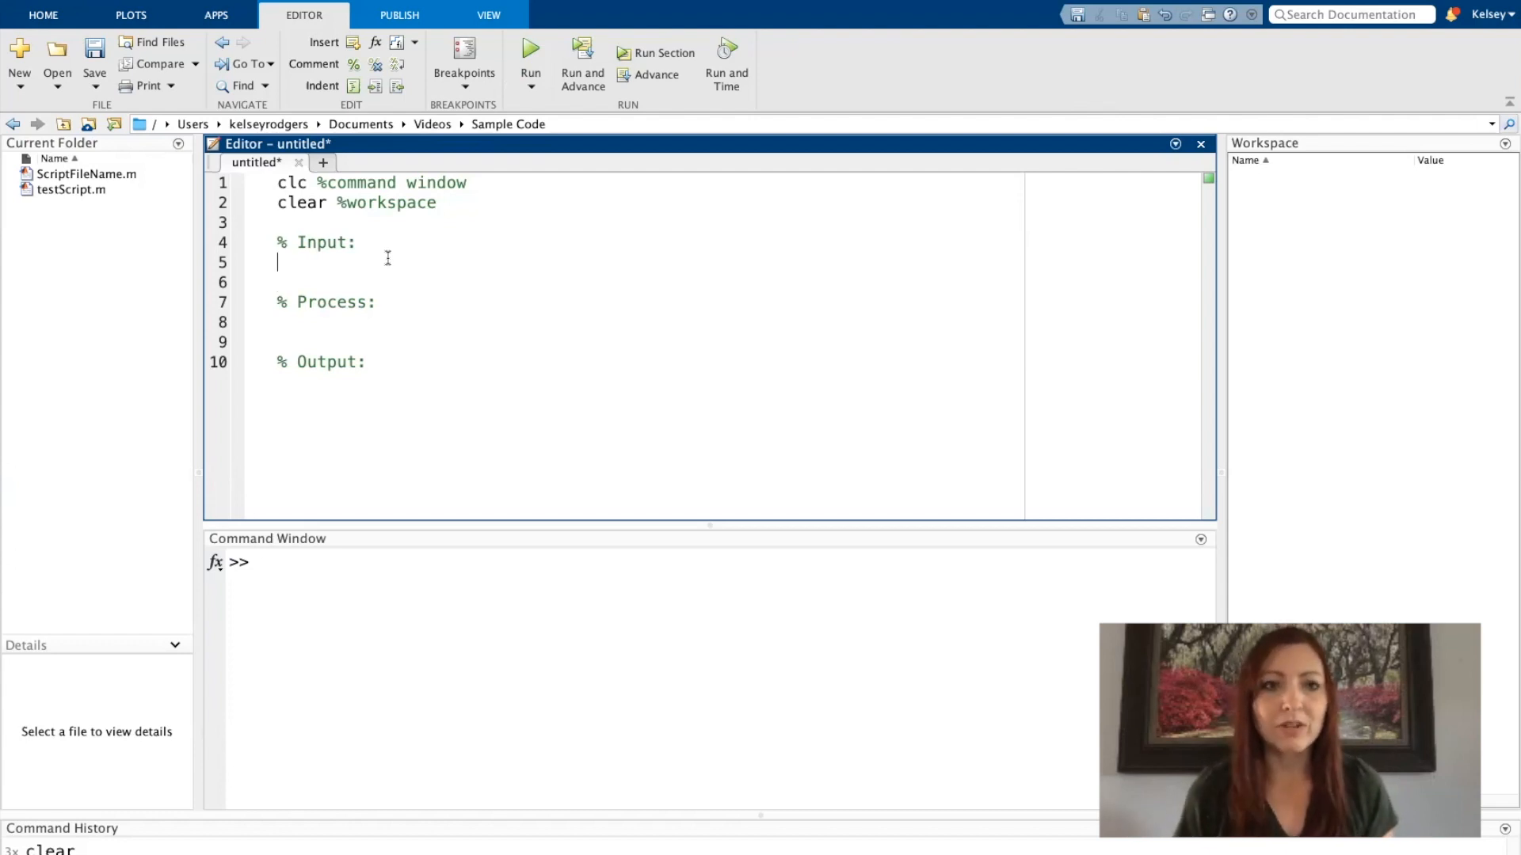
Step: Assign x = 5, slope = 6 and b = 0 beneath the Input heading
{"action": "type", "text": "x"}
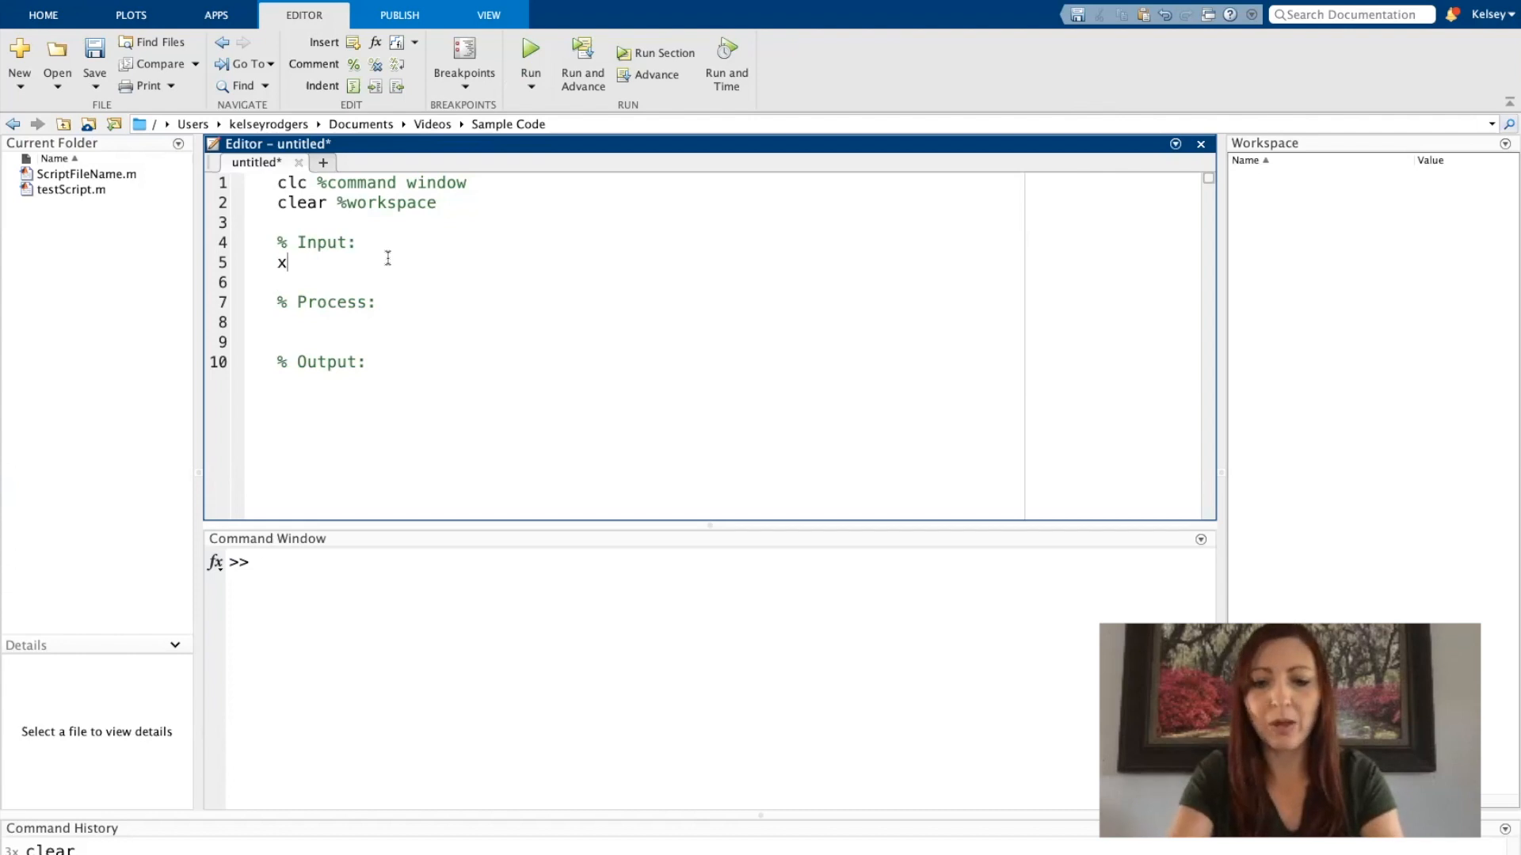
{"action": "type", "text": "= 5"}
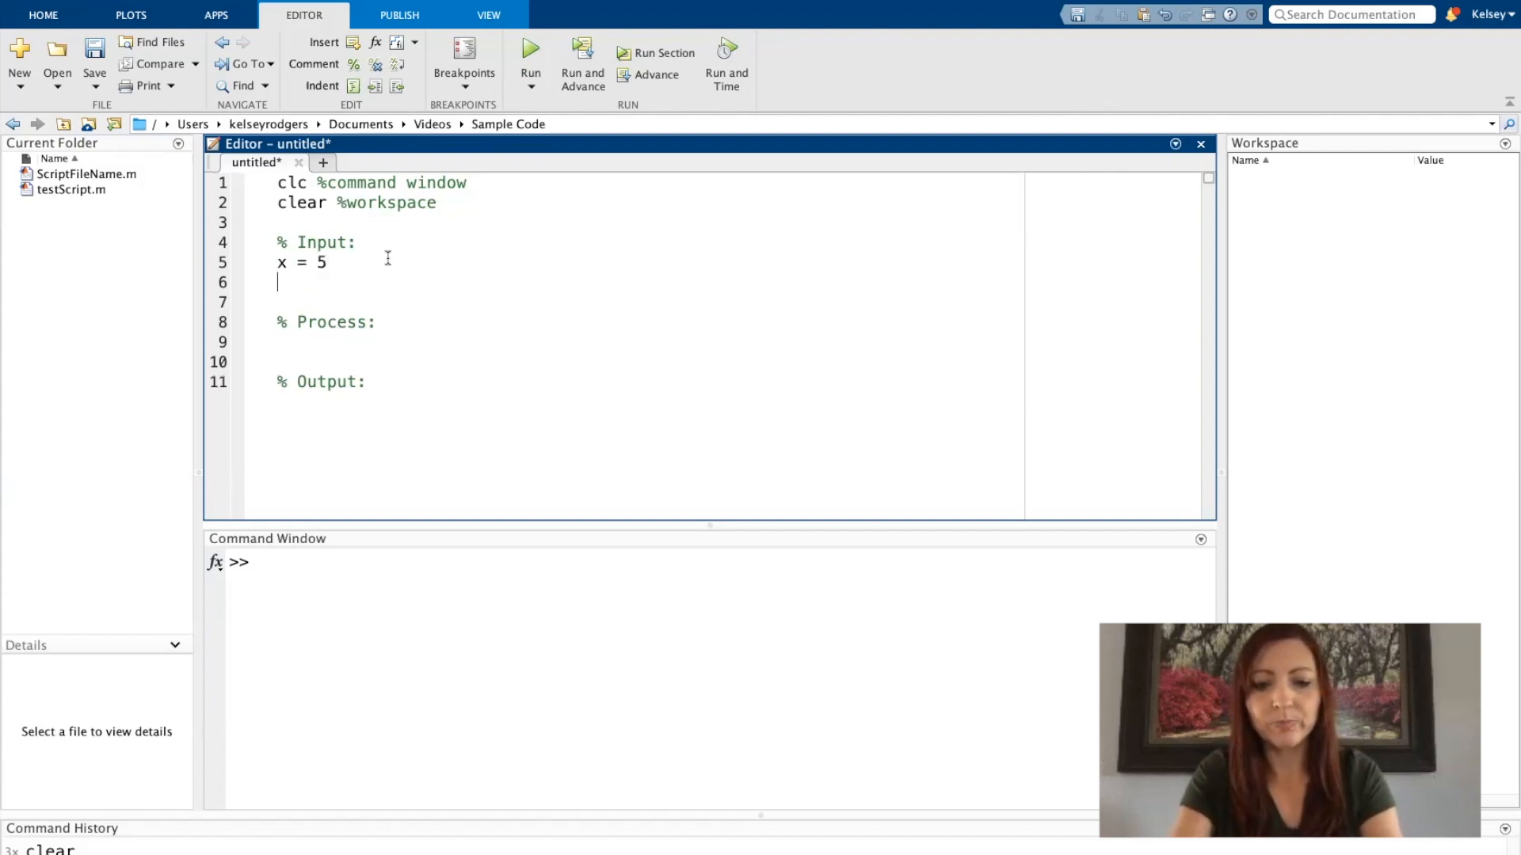
{"action": "type", "text": "z = 6"}
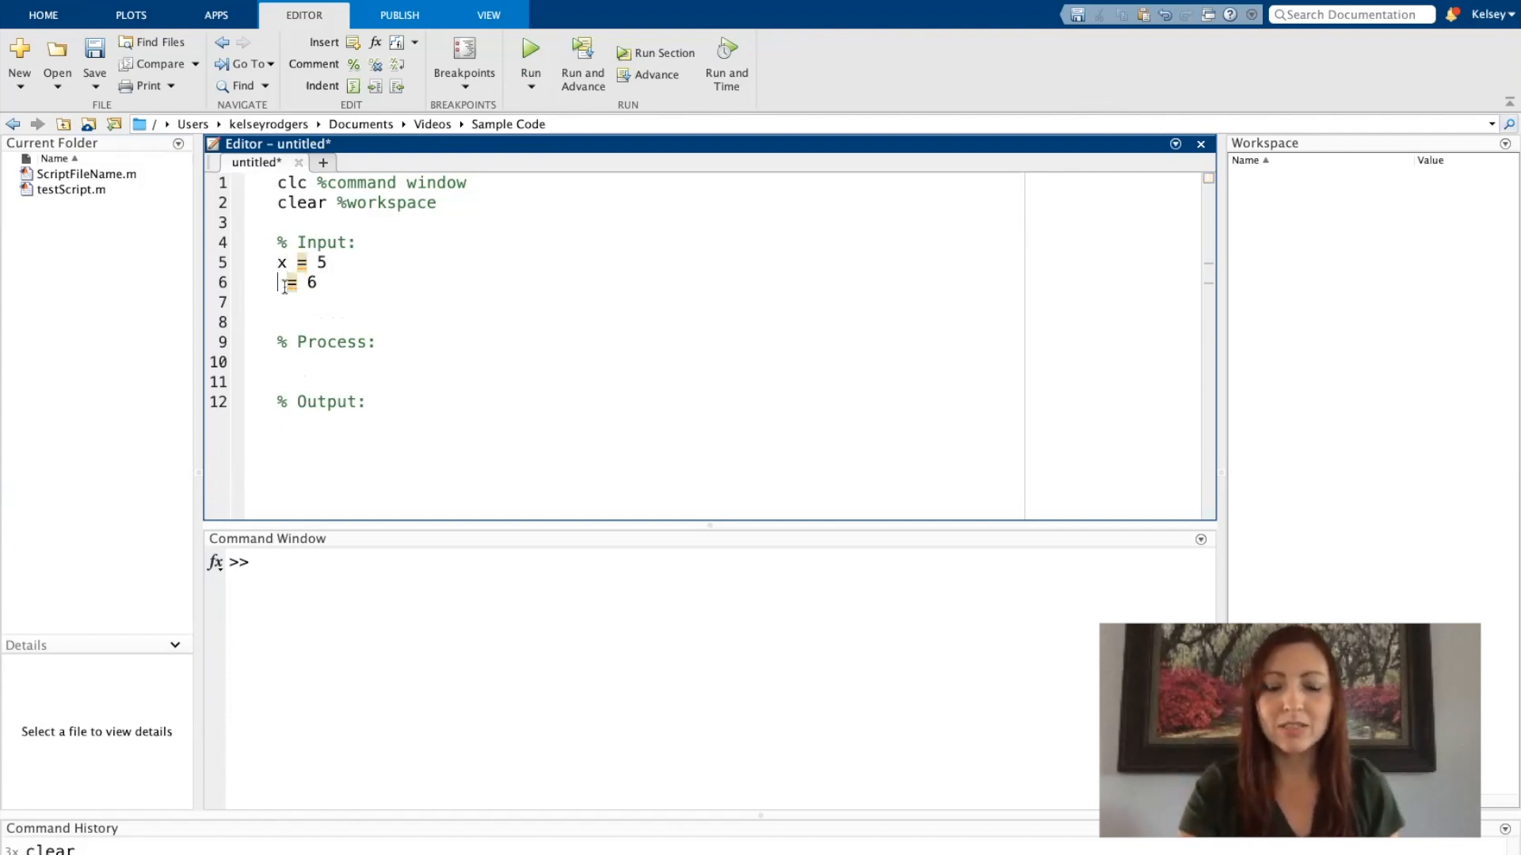
{"action": "type", "text": "m"}
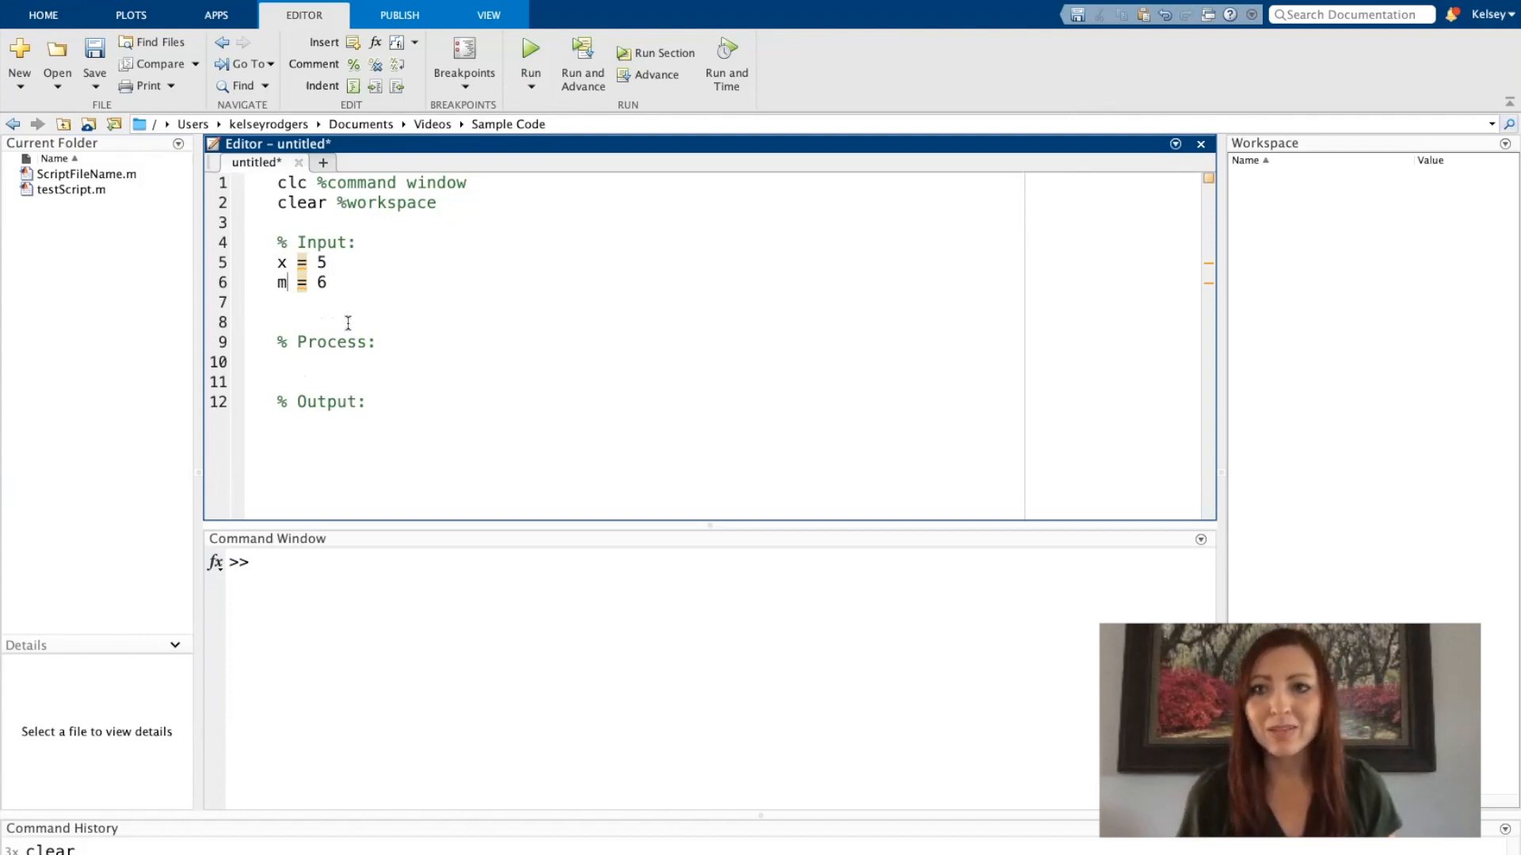
{"action": "key", "text": "Backspace"}
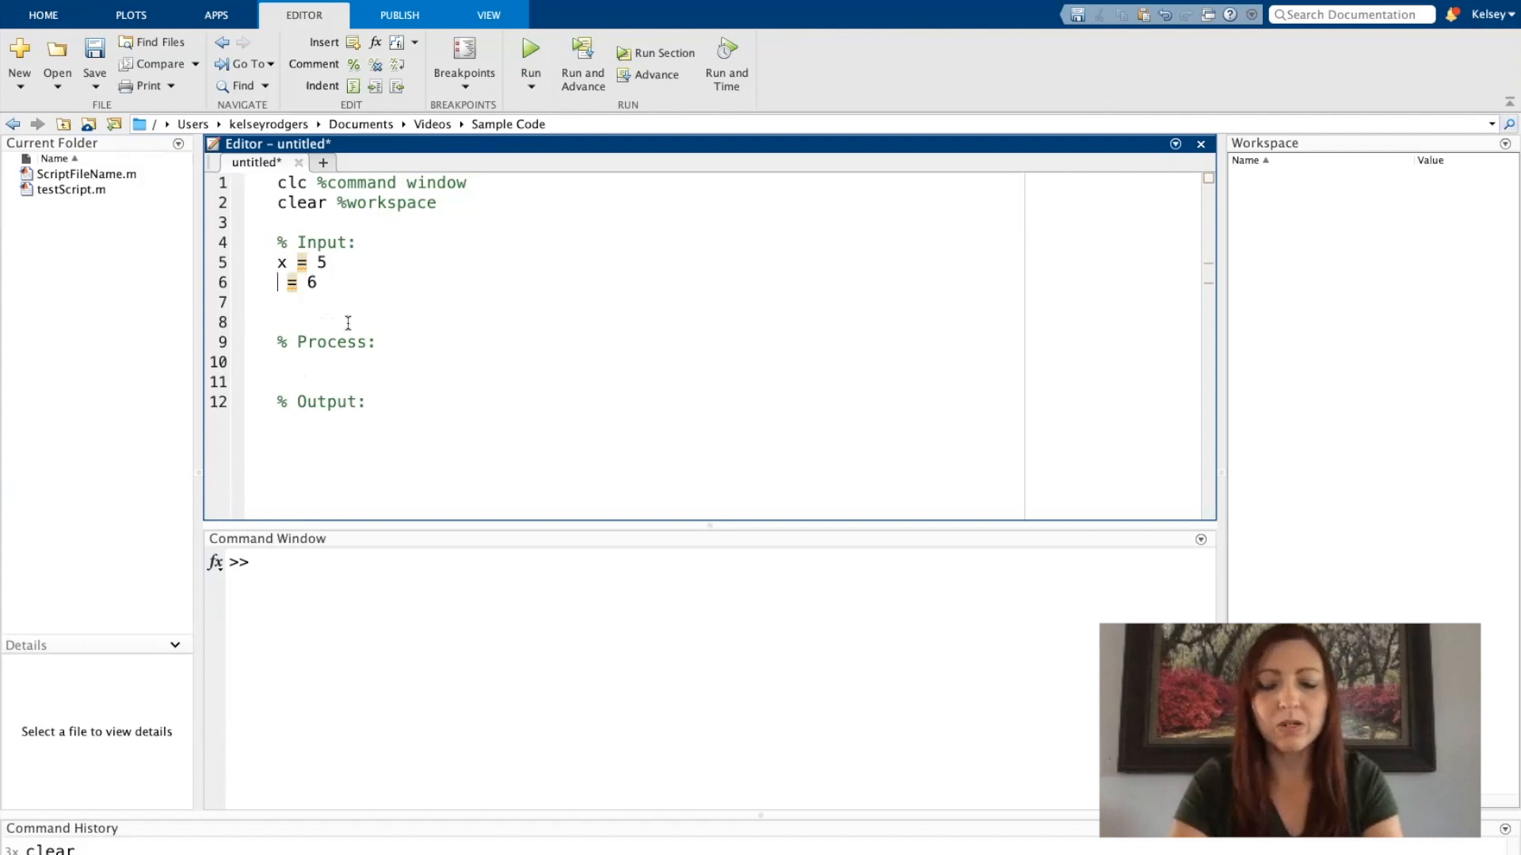
{"action": "type", "text": "slope"}
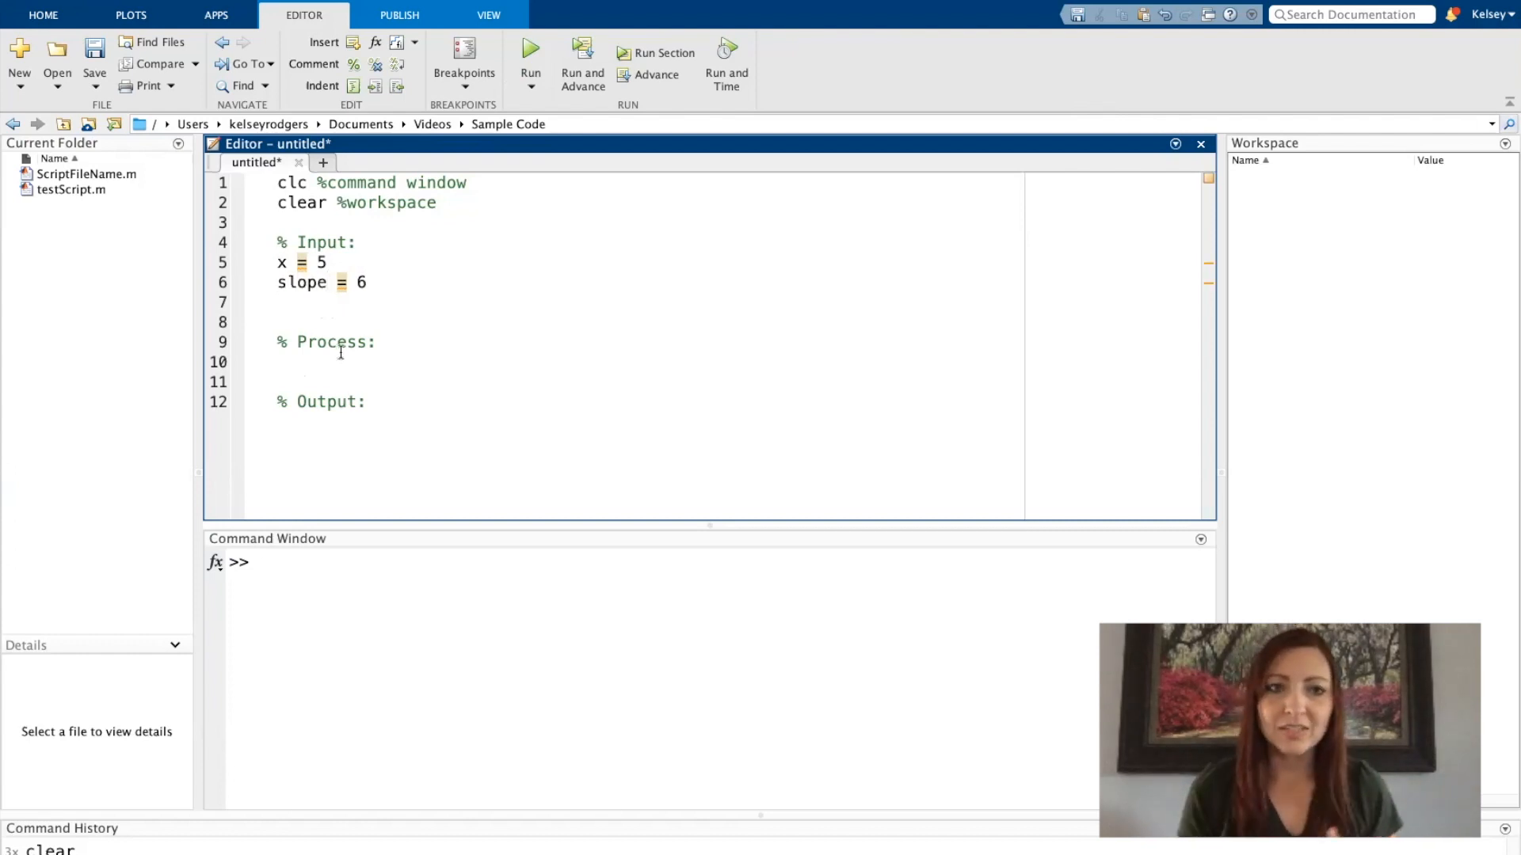
{"action": "type", "text": "b = 0"}
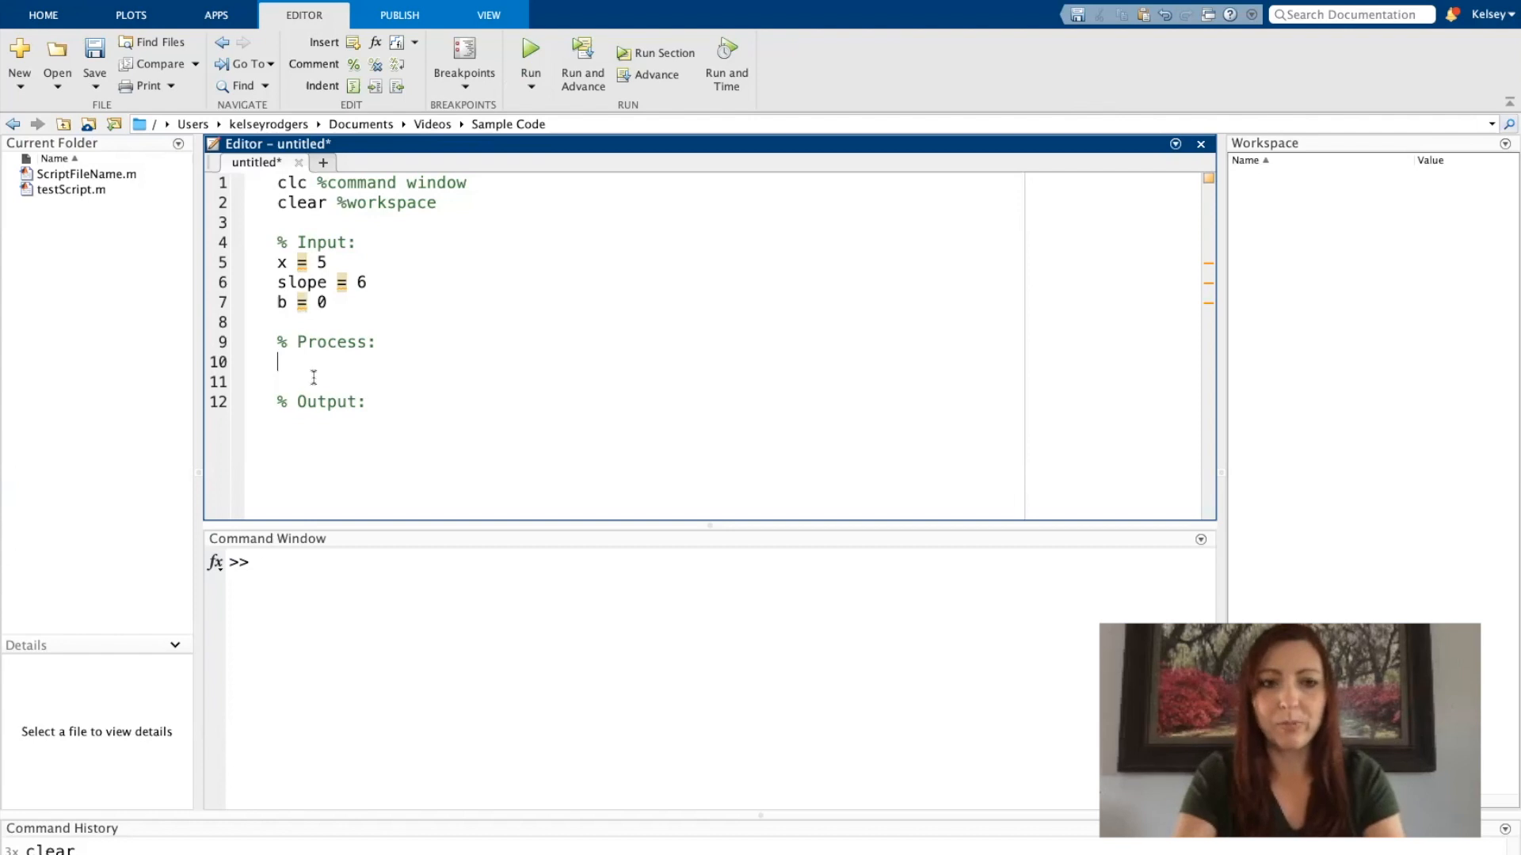
Step: Compute y = slope*x+b under Process and list y under Output
{"action": "type", "text": "y ="}
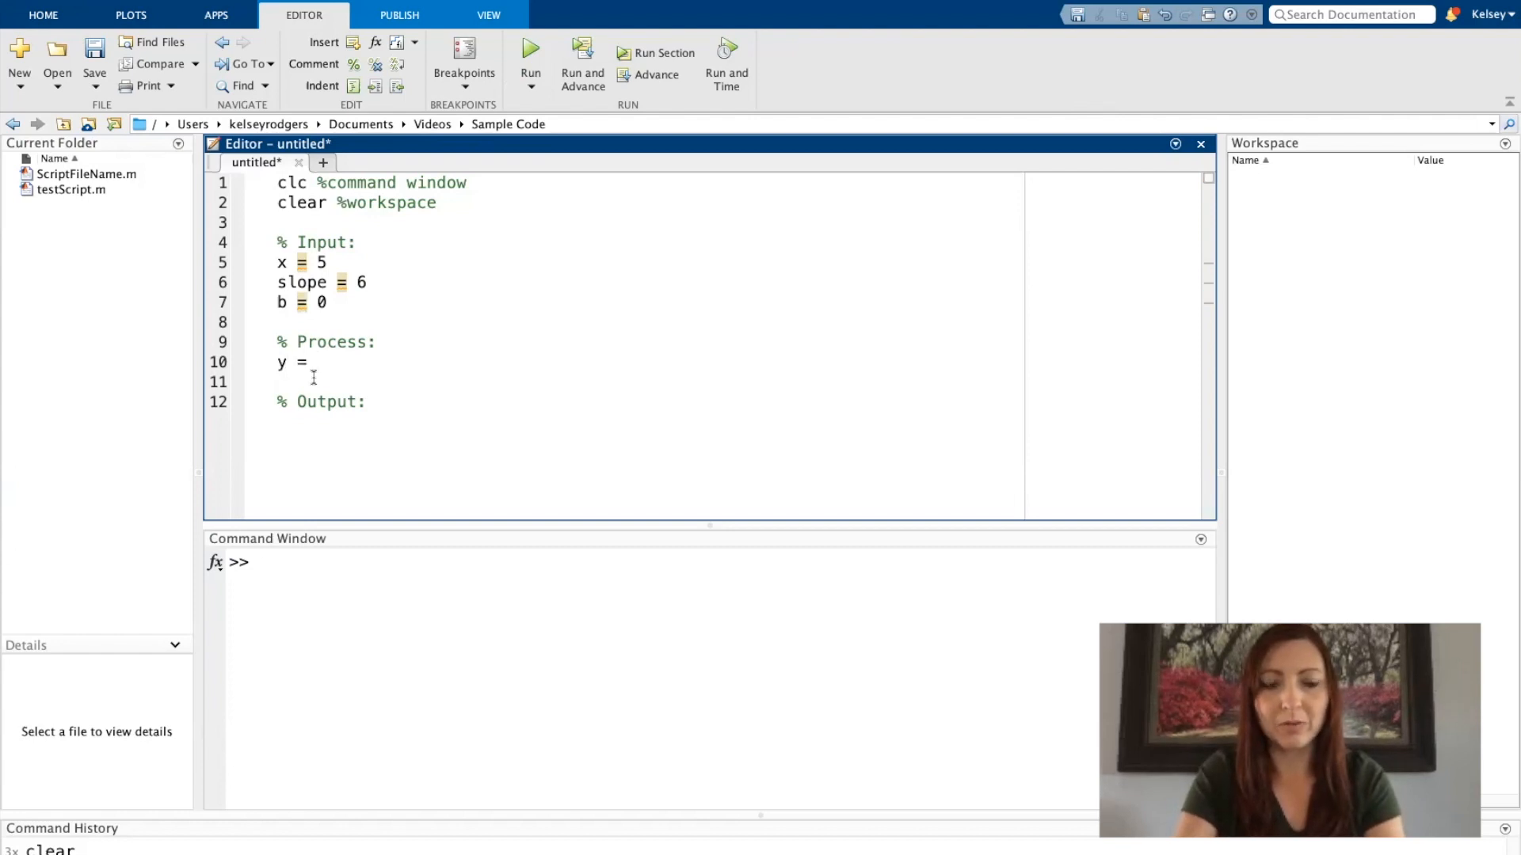
{"action": "type", "text": "slope"}
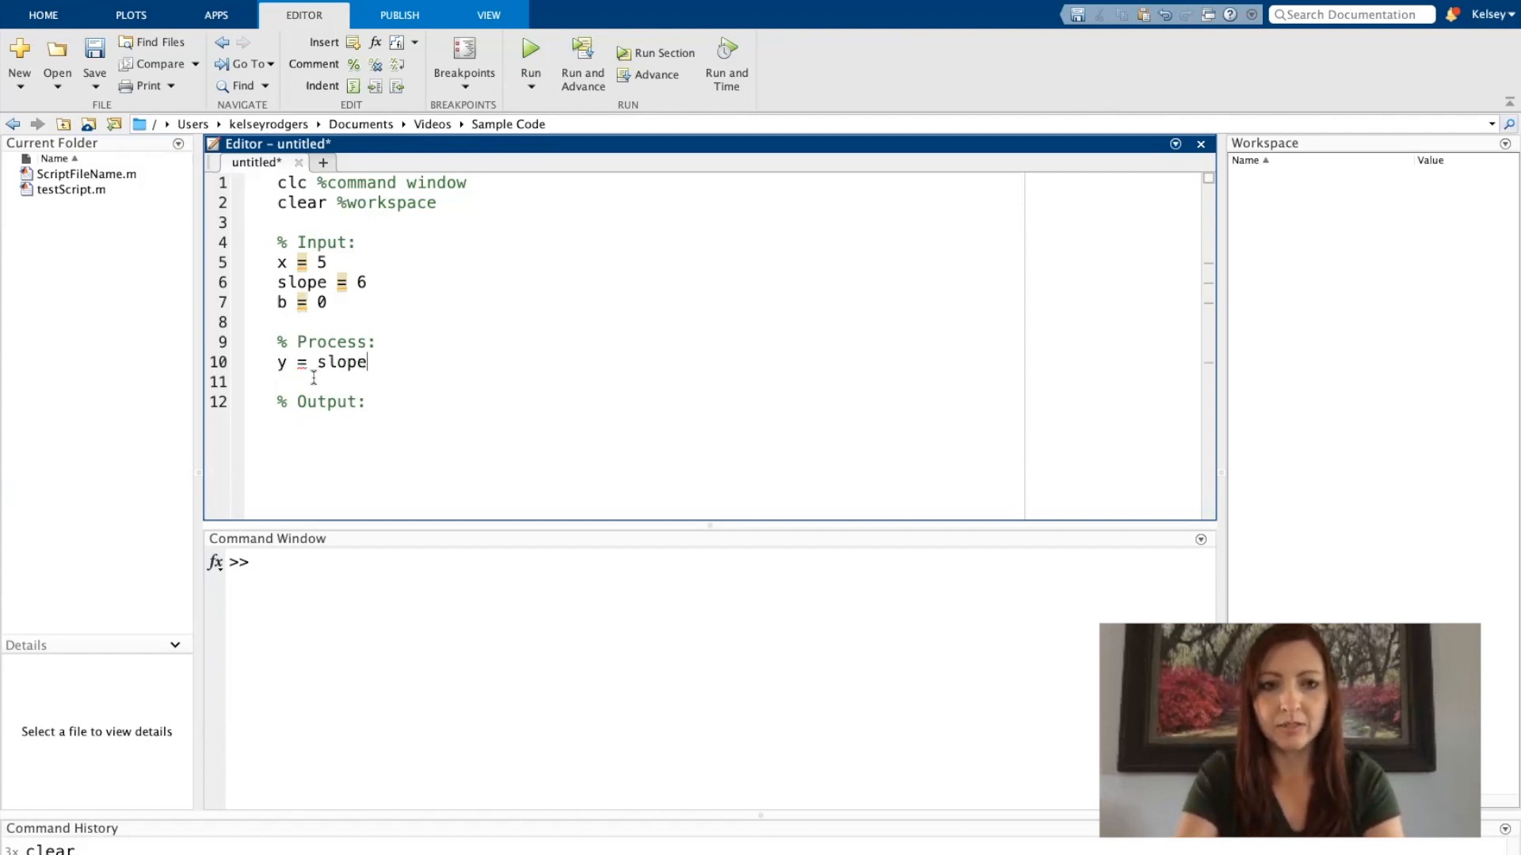
{"action": "type", "text": "*x"}
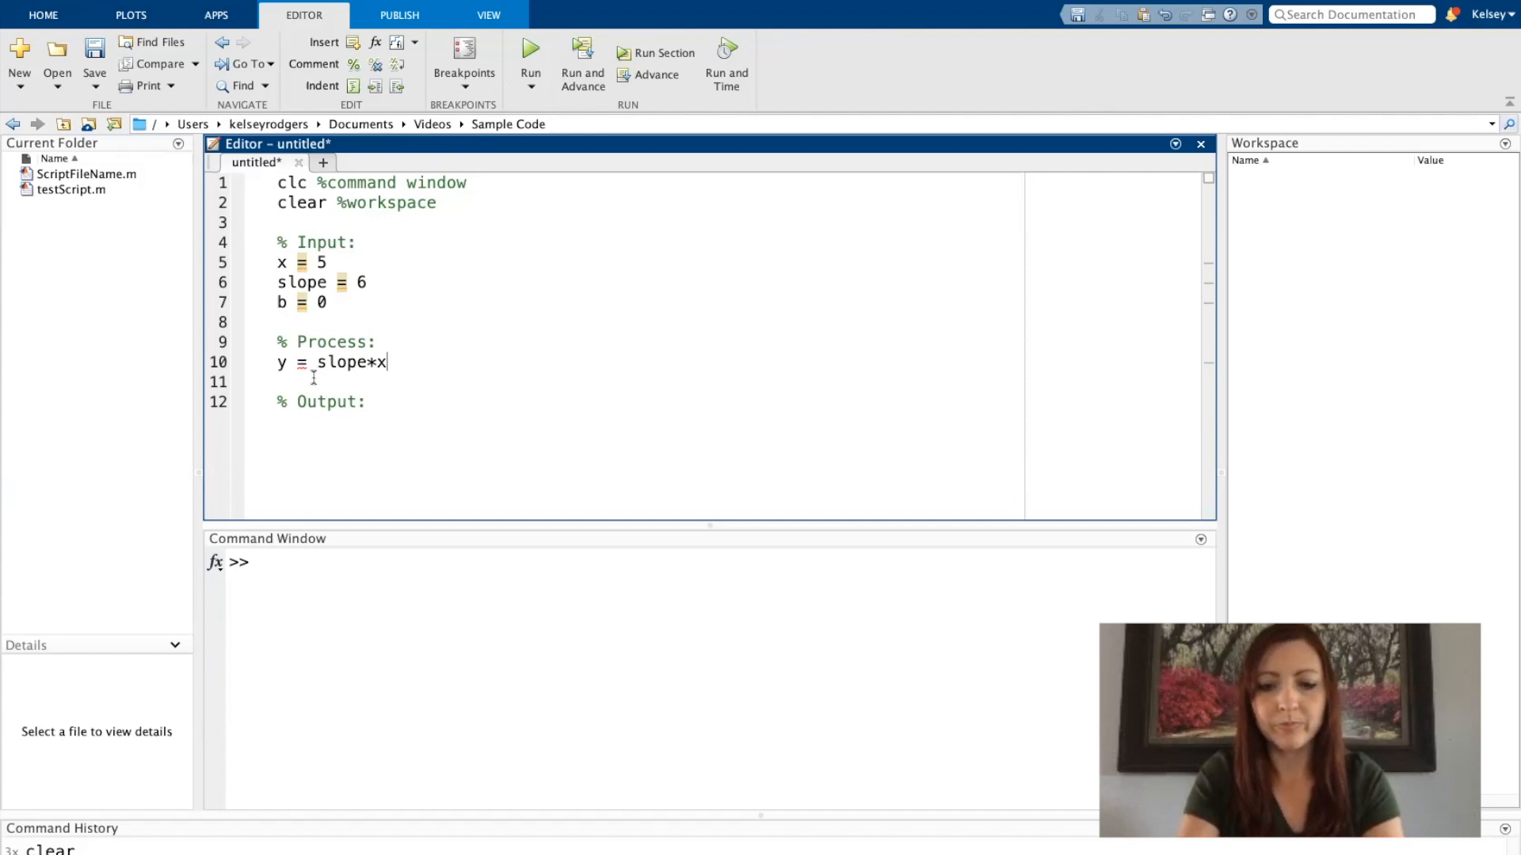
{"action": "type", "text": "+b"}
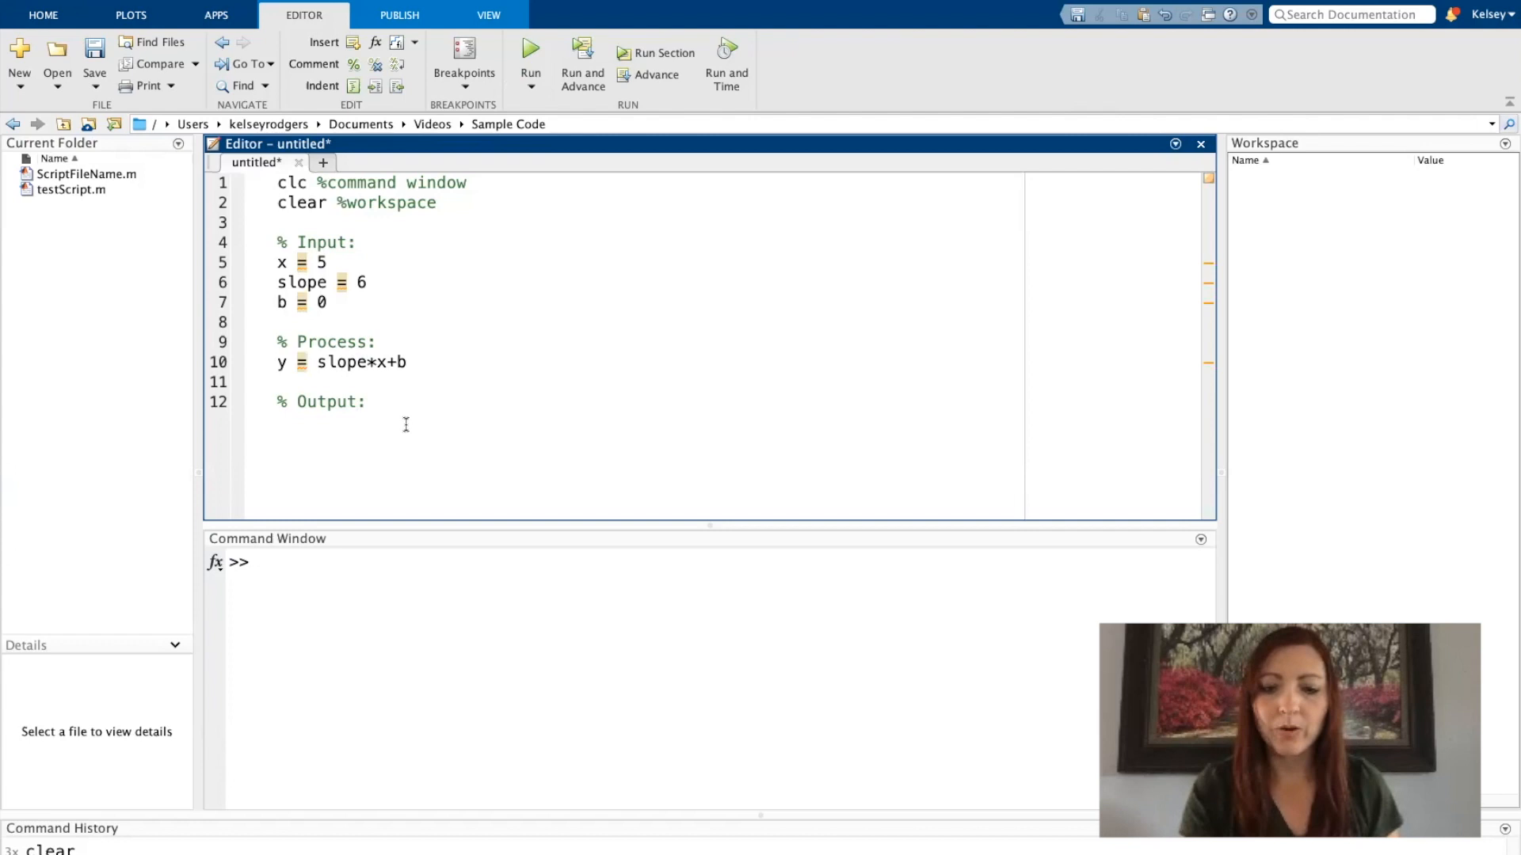
{"action": "type", "text": "y"}
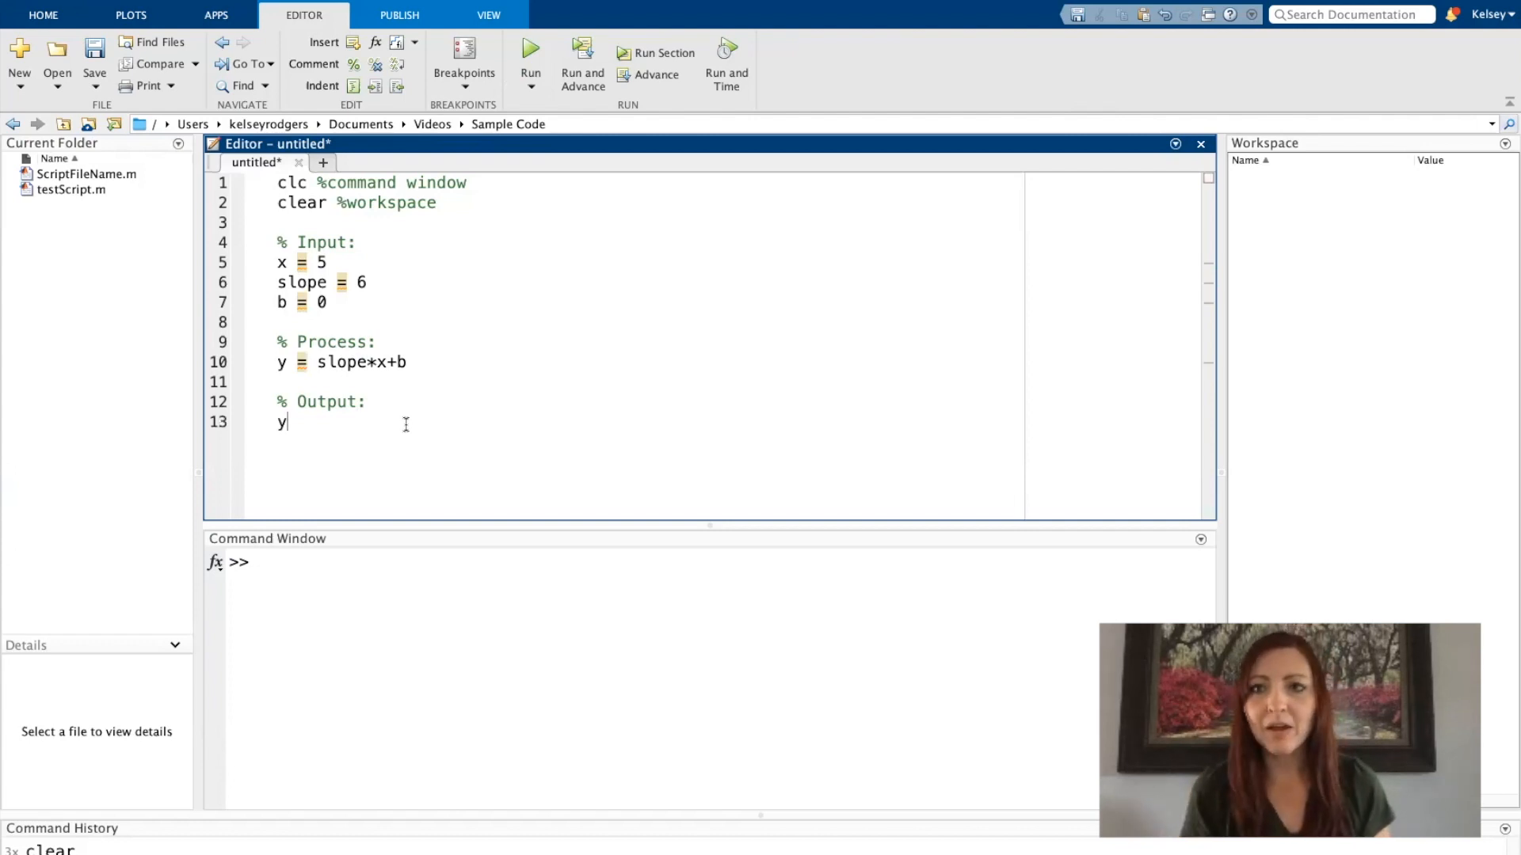
{"action": "double_click", "coordinate": [282, 421]}
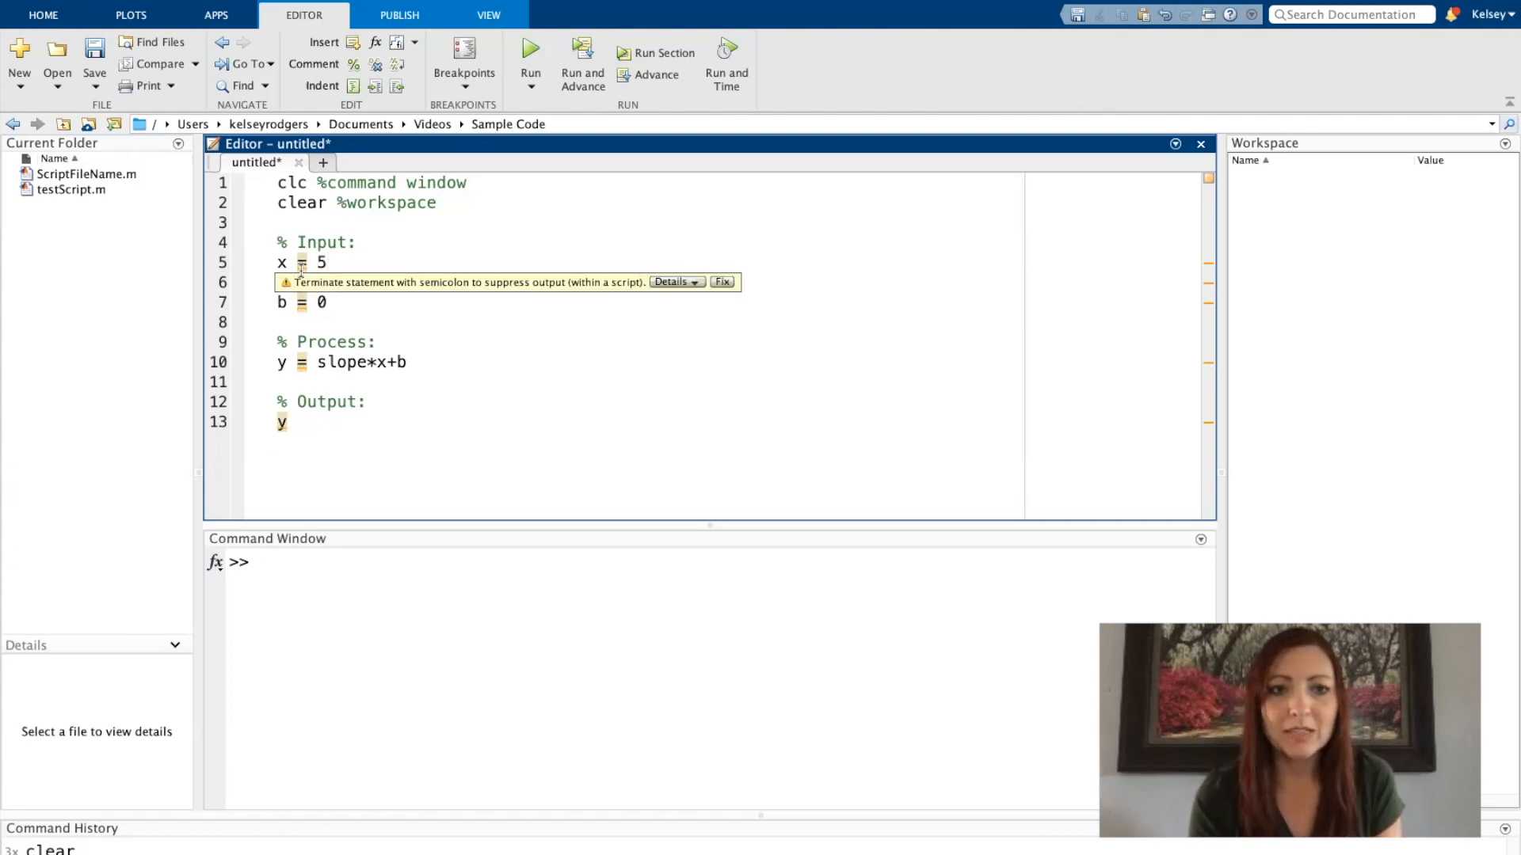
{"action": "mouse_move", "coordinate": [741, 287]}
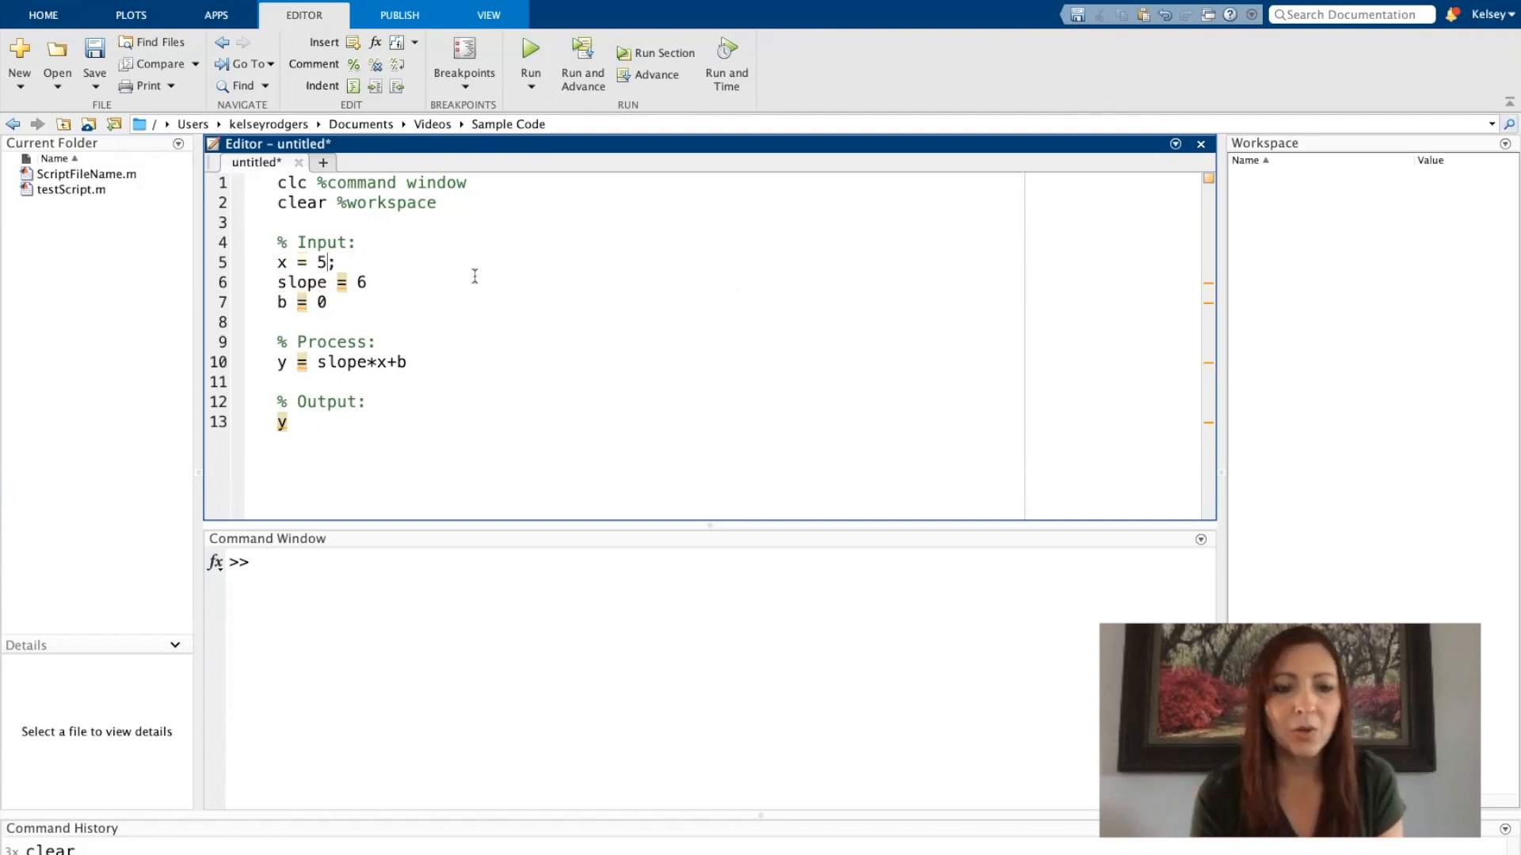
Step: End the script's statements with semicolons to suppress echoing
{"action": "type", "text": ";"}
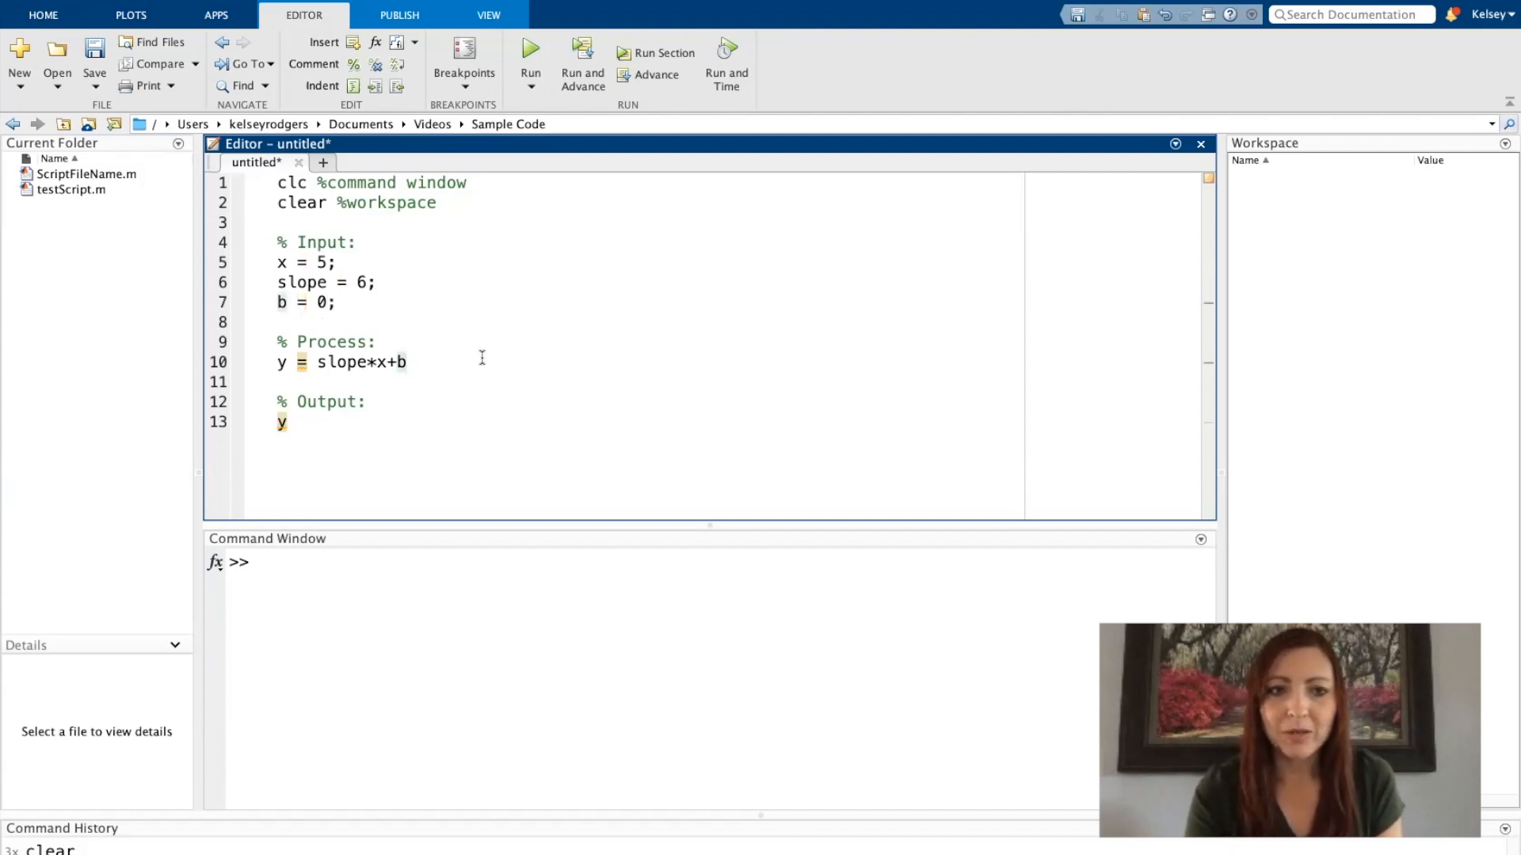
{"action": "type", "text": ";"}
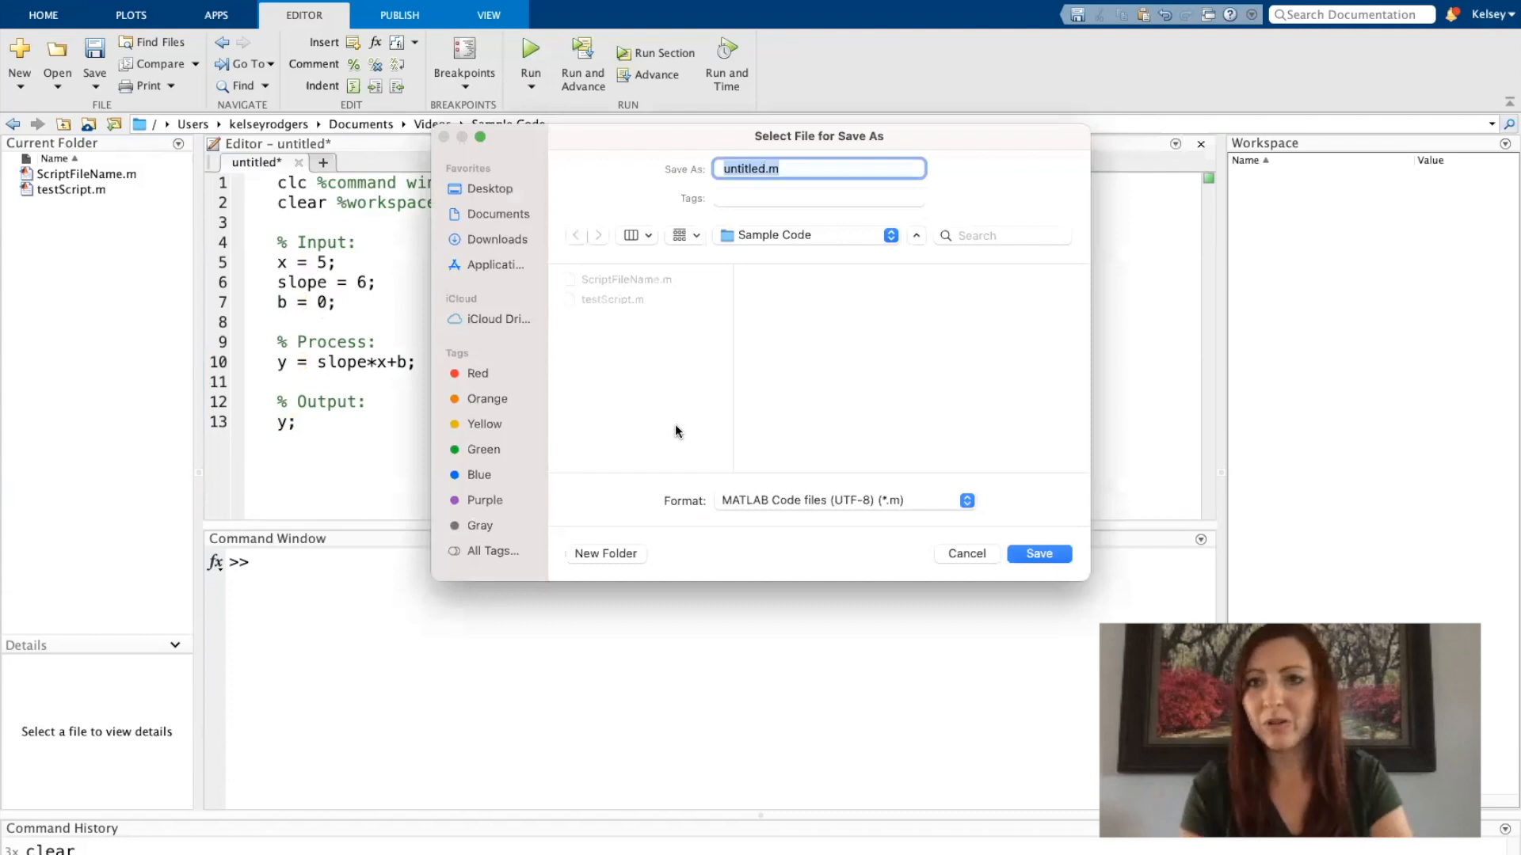
Step: Save the script as ExampleCode.m and run it so the workspace fills with b, slope, x and y
{"action": "type", "text": "E"}
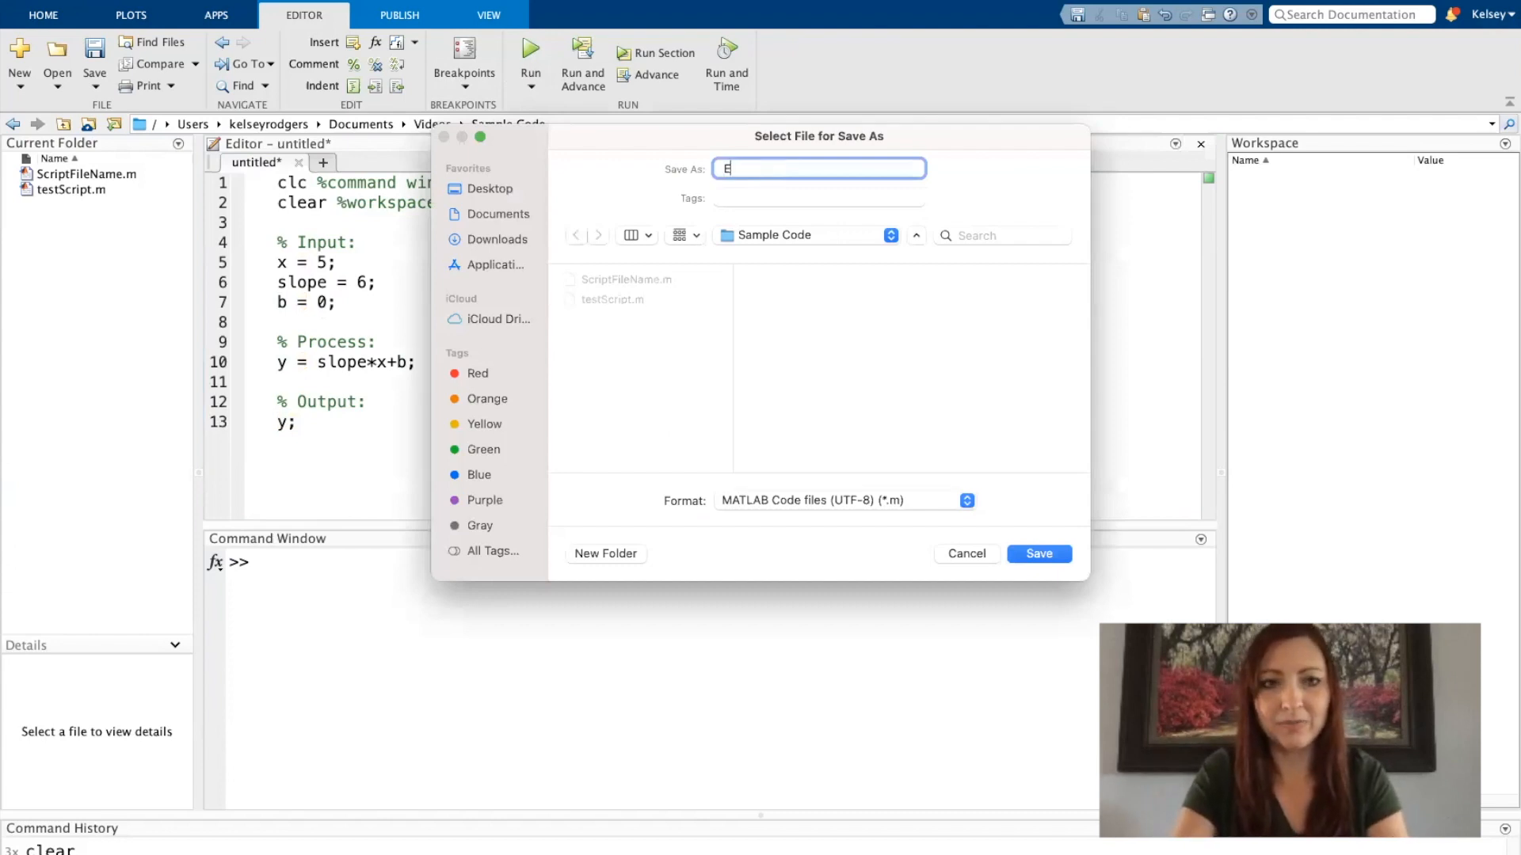
{"action": "type", "text": "xampleS"}
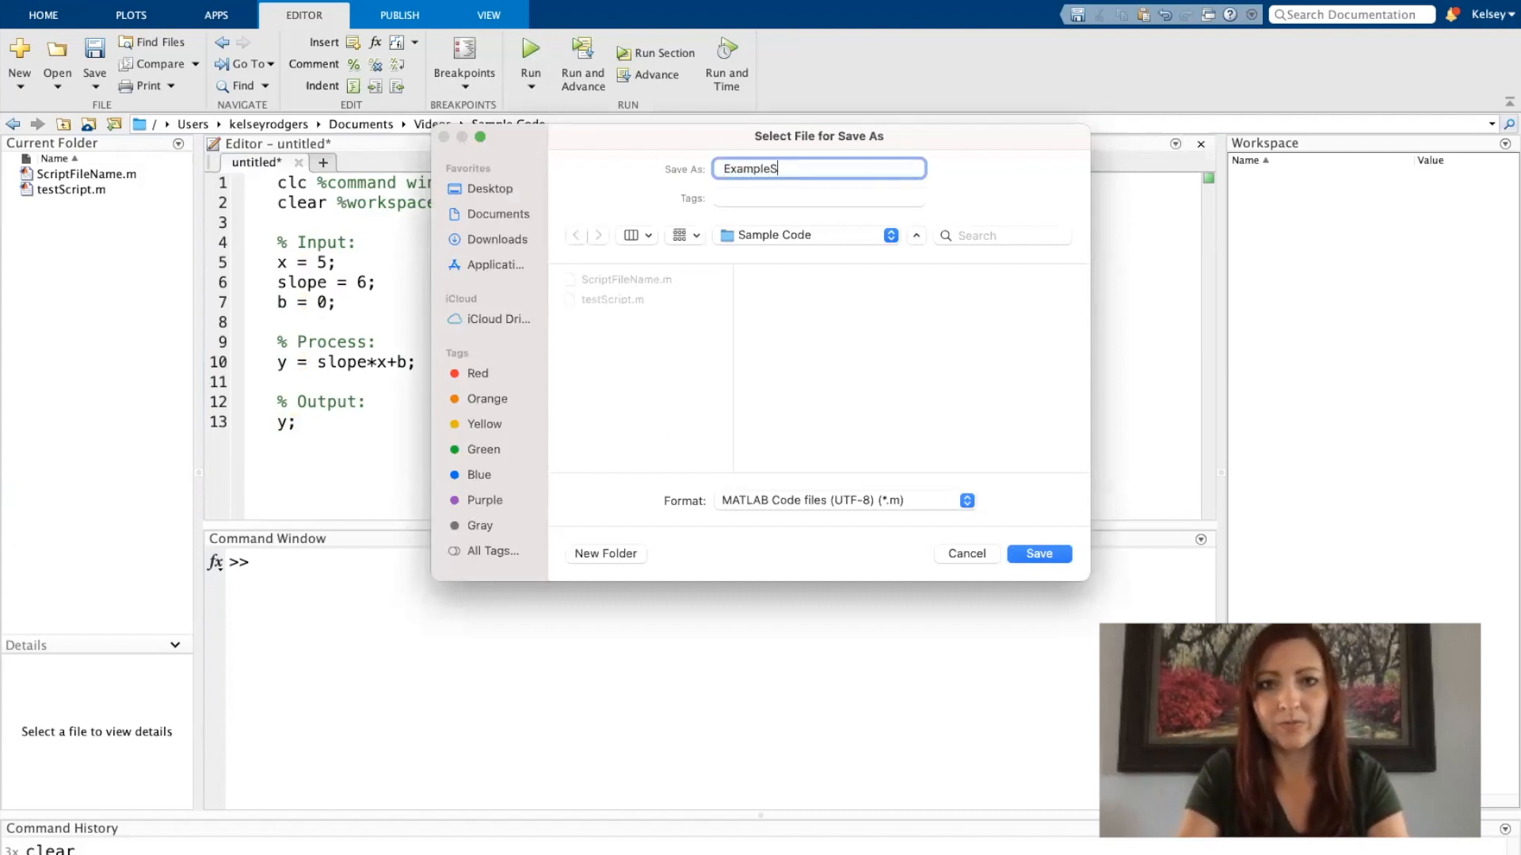
{"action": "left_click", "coordinate": [1038, 555]}
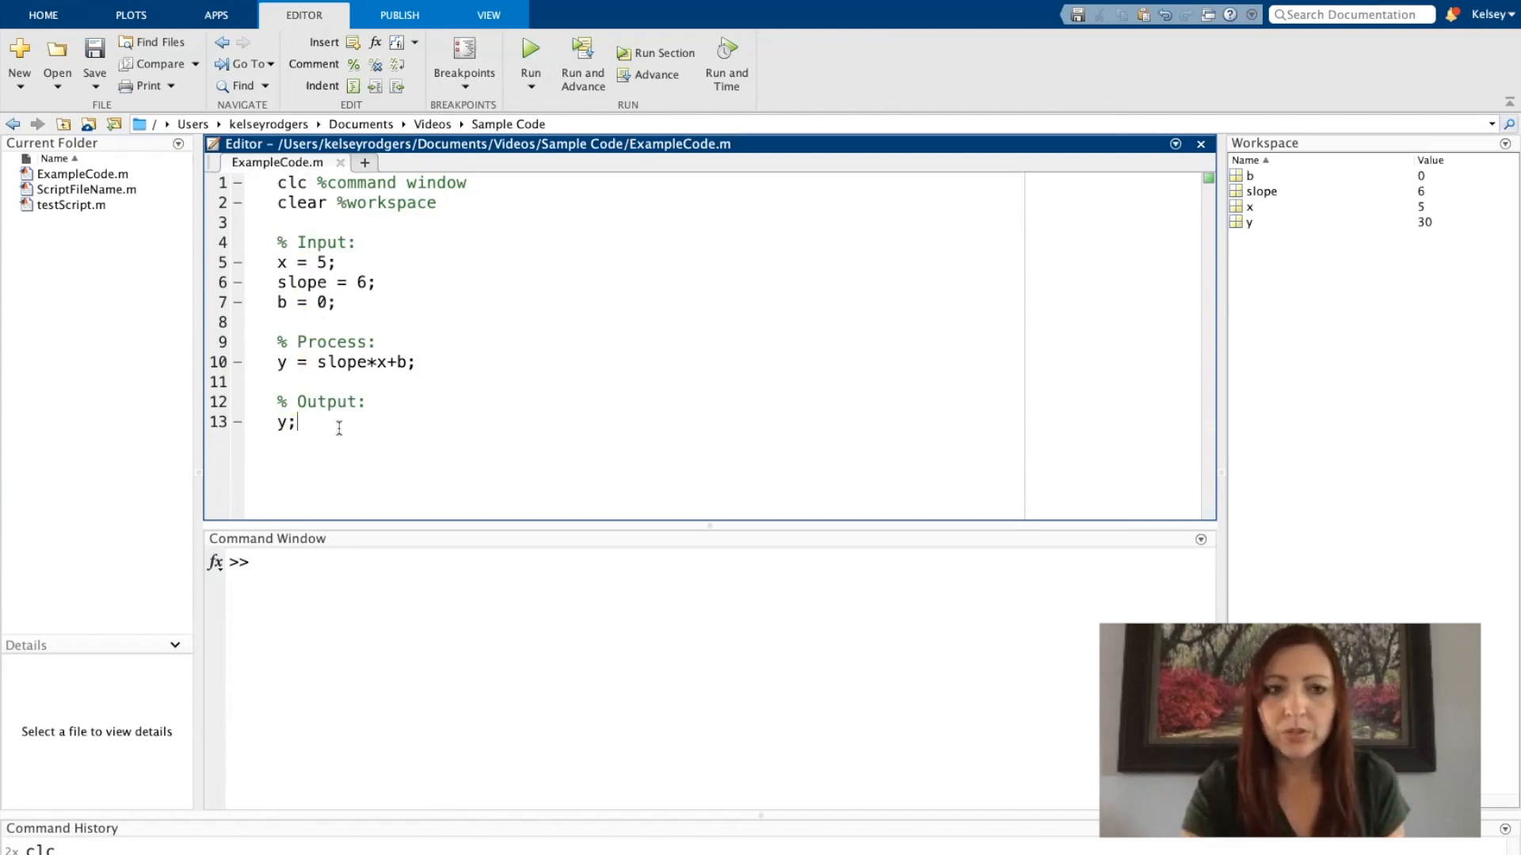
{"action": "left_click", "coordinate": [529, 50]}
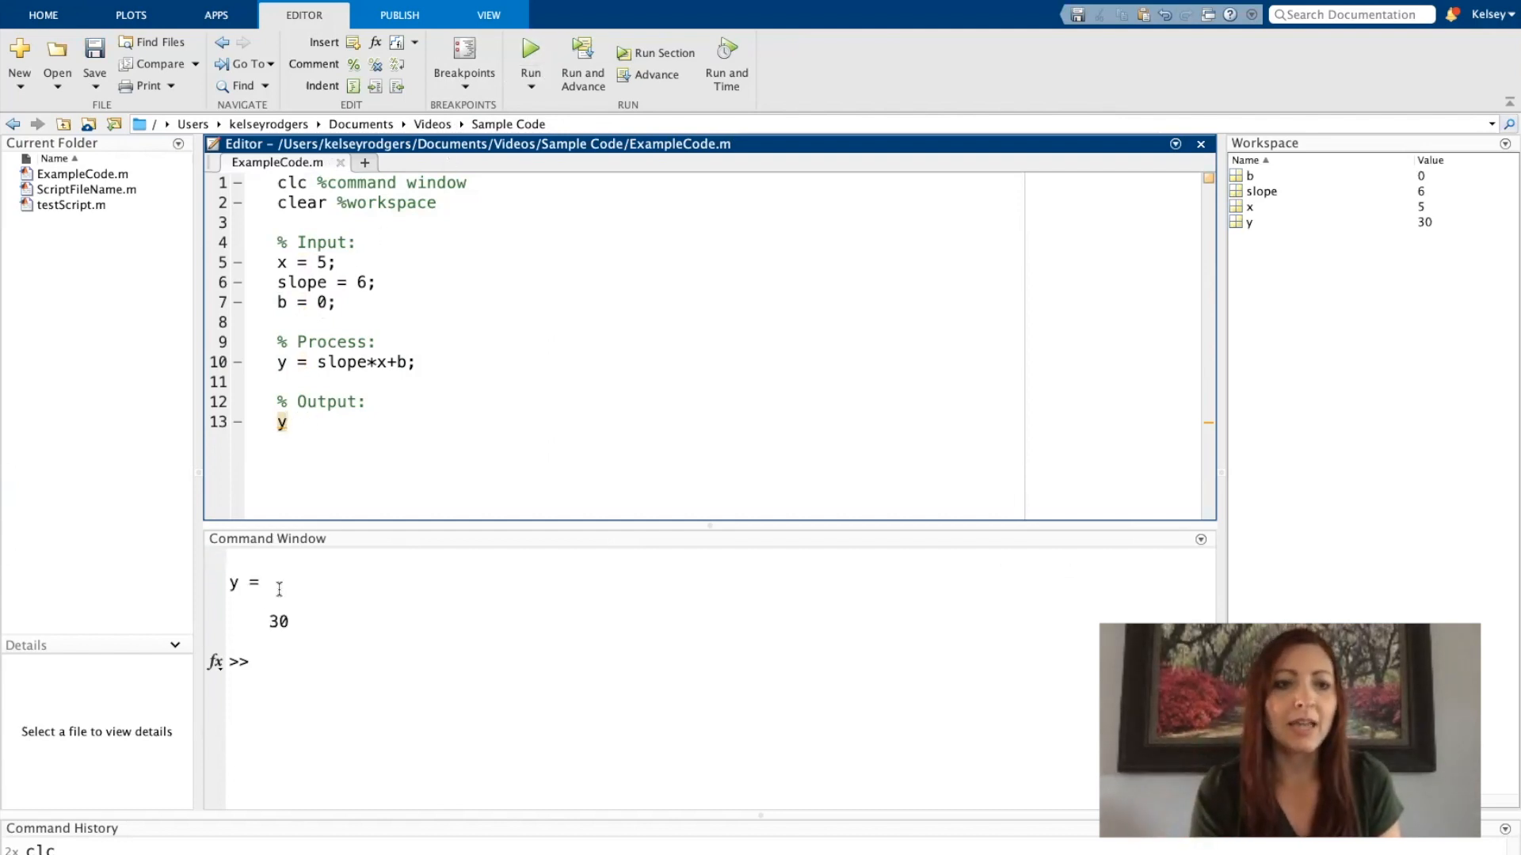
{"action": "mouse_move", "coordinate": [383, 438]}
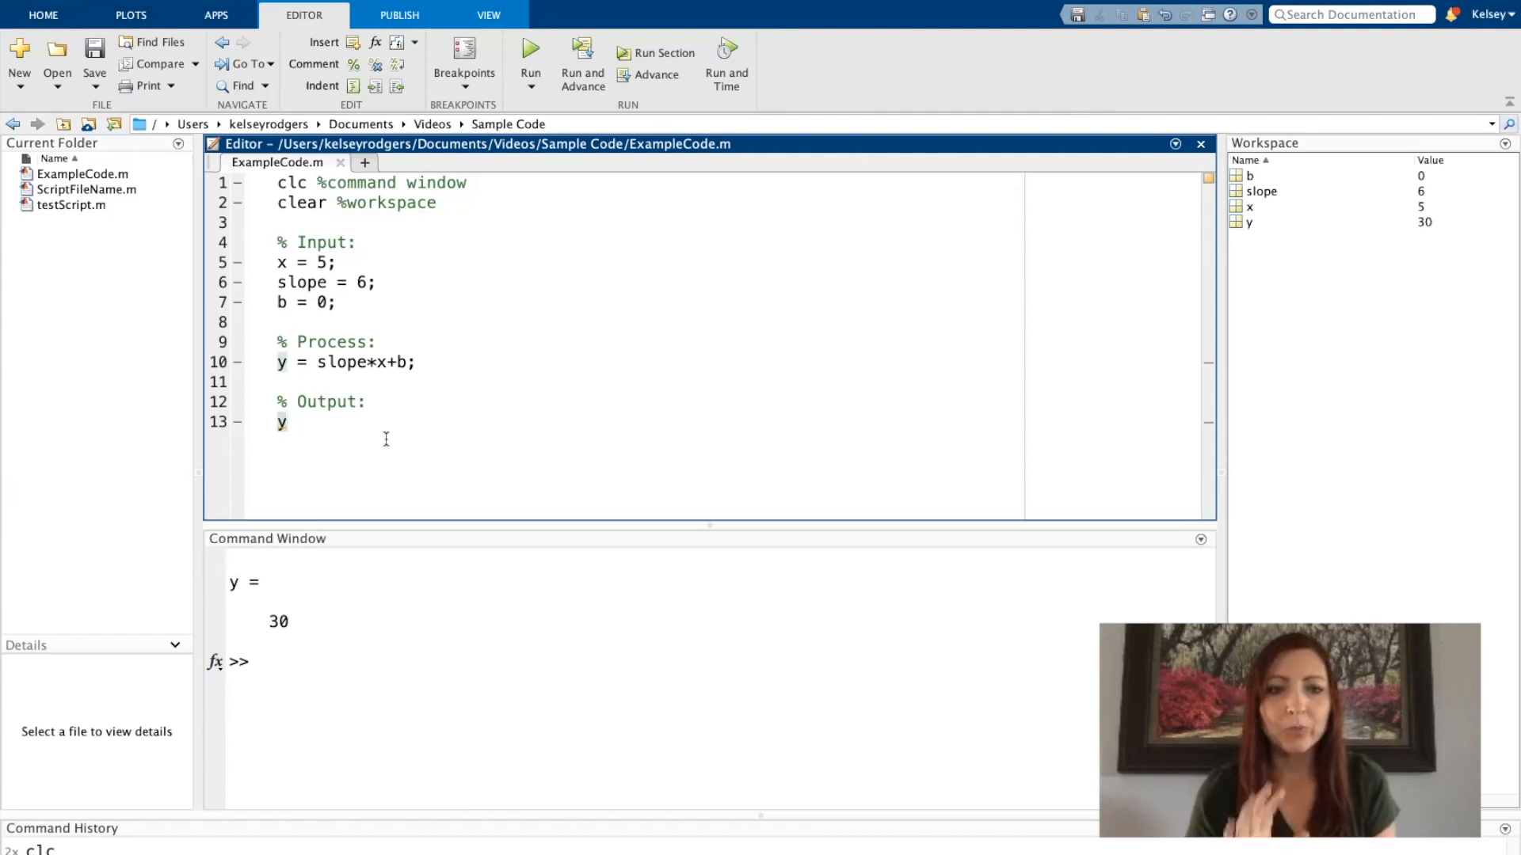
{"action": "mouse_move", "coordinate": [339, 268]}
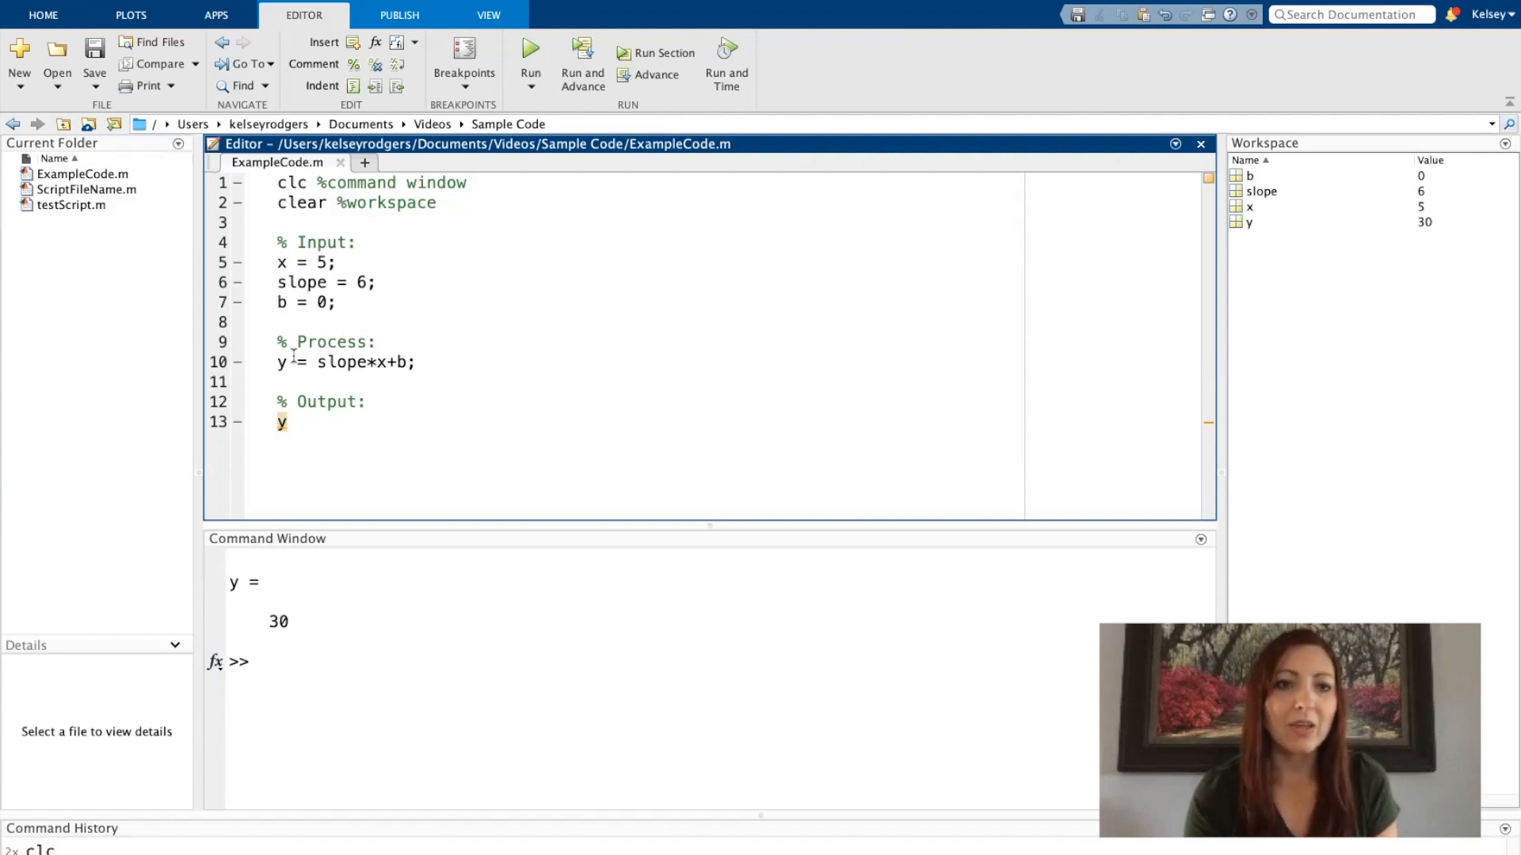
{"action": "mouse_move", "coordinate": [318, 425]}
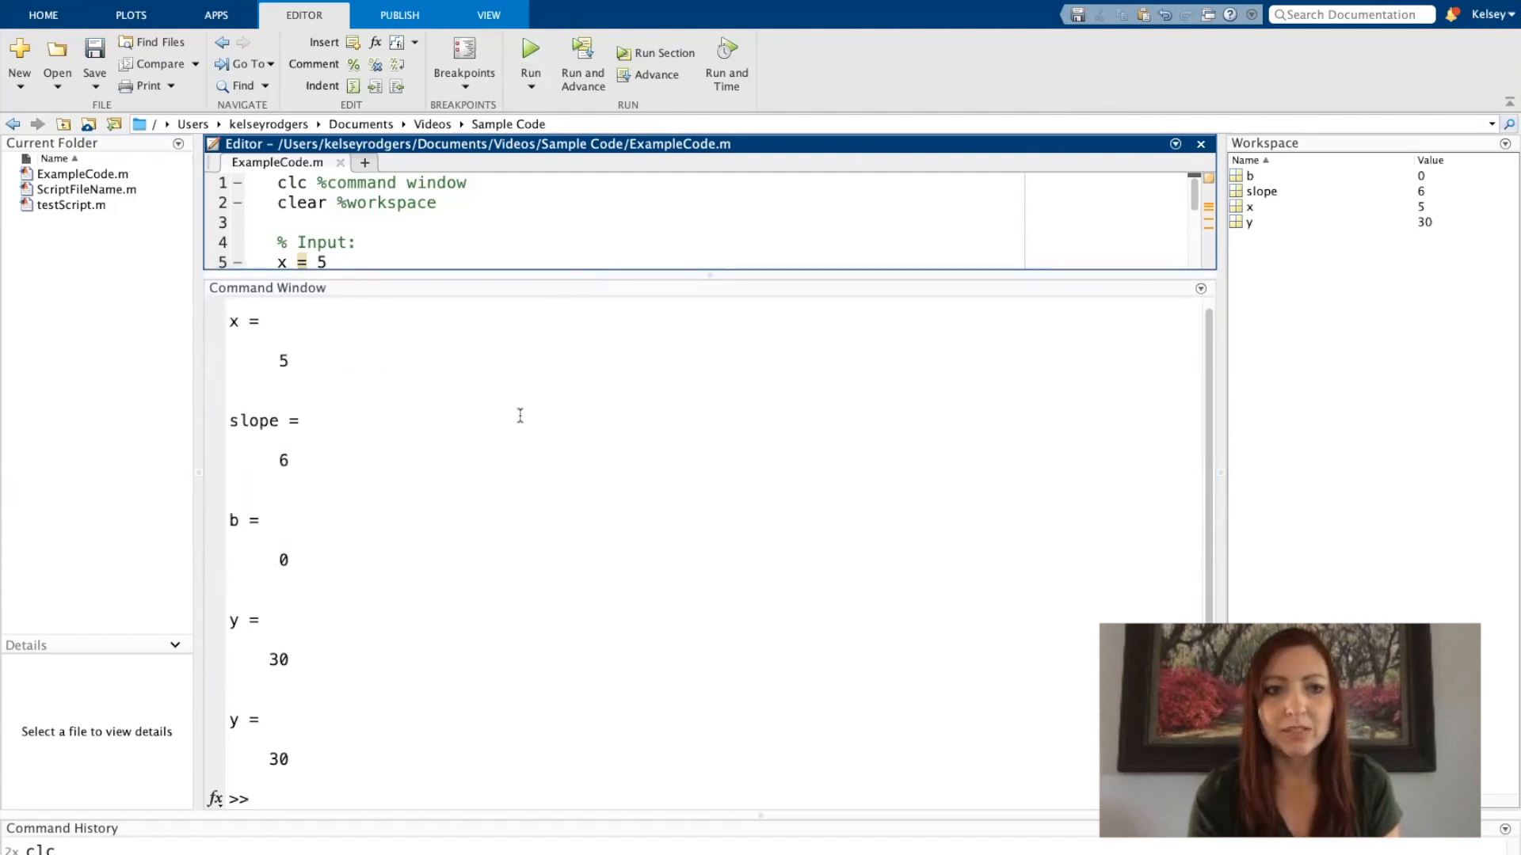
{"action": "mouse_move", "coordinate": [250, 344]}
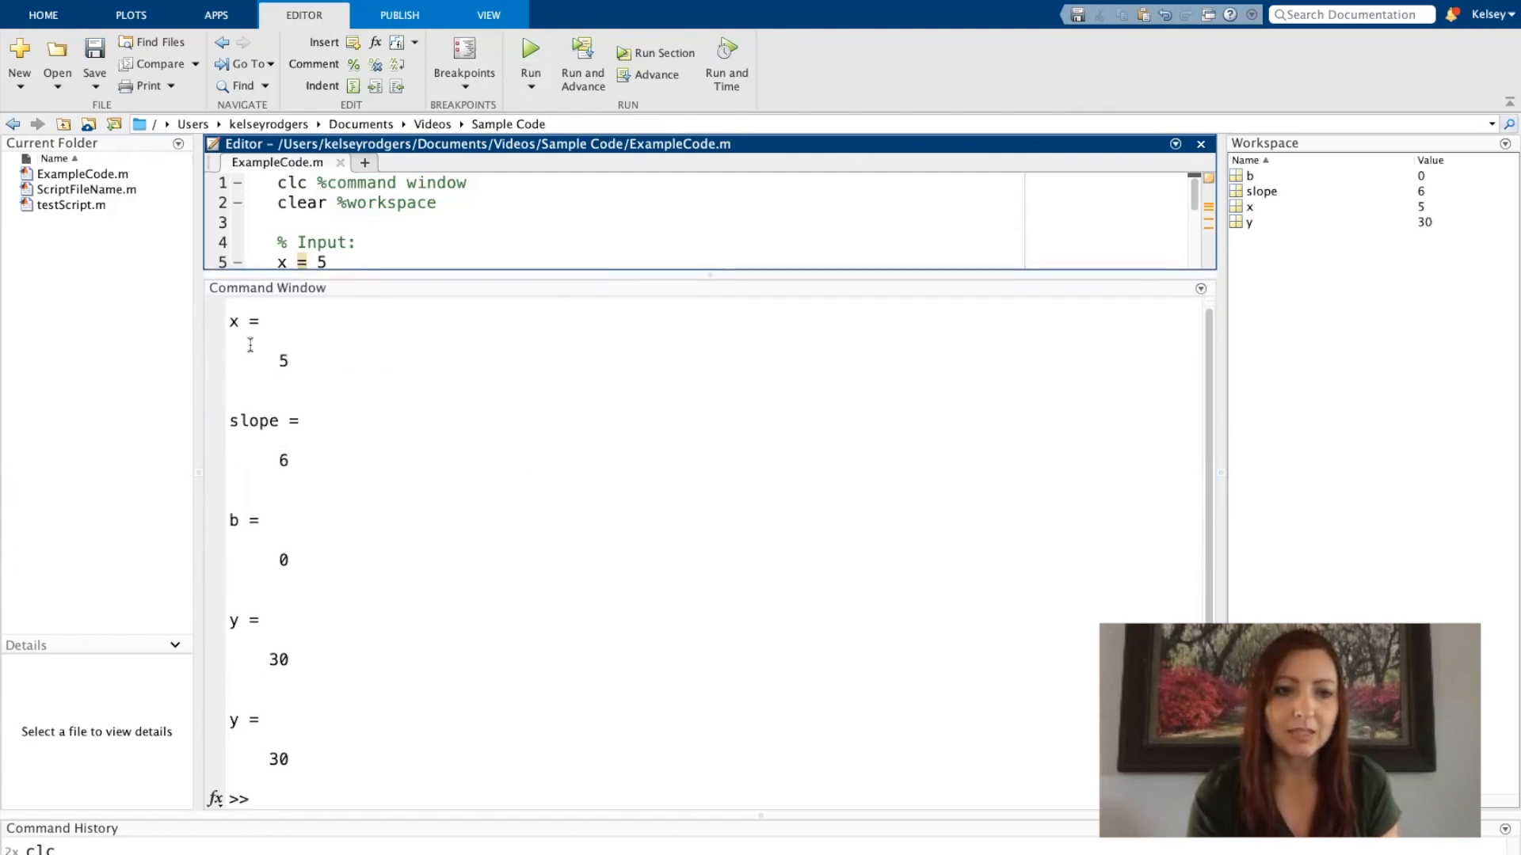